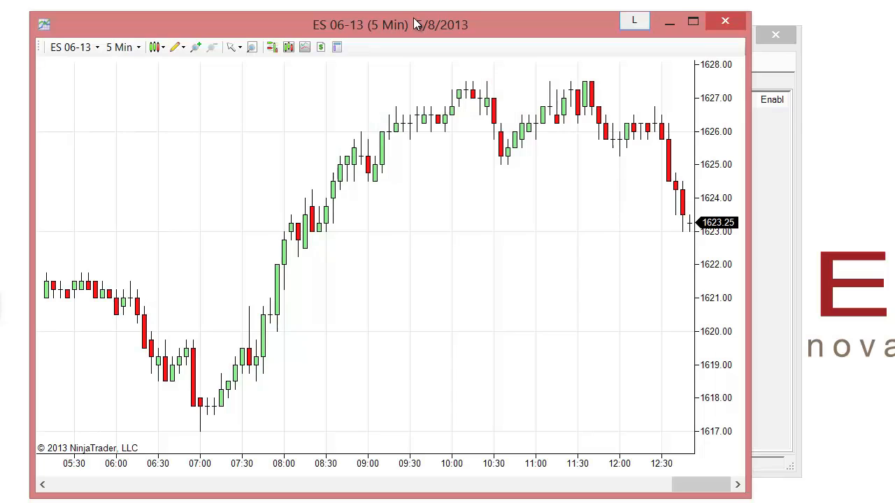
pyautogui.moveTo(196, 114)
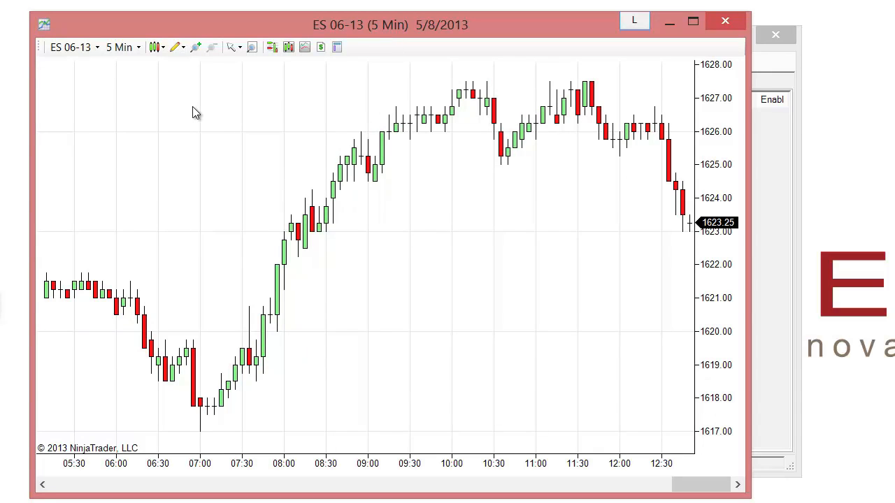
pyautogui.moveTo(293, 77)
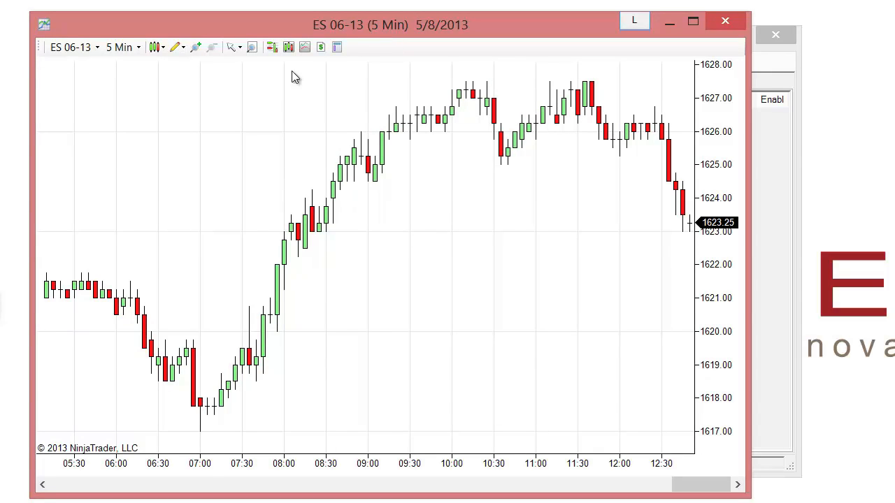
pyautogui.moveTo(321, 47)
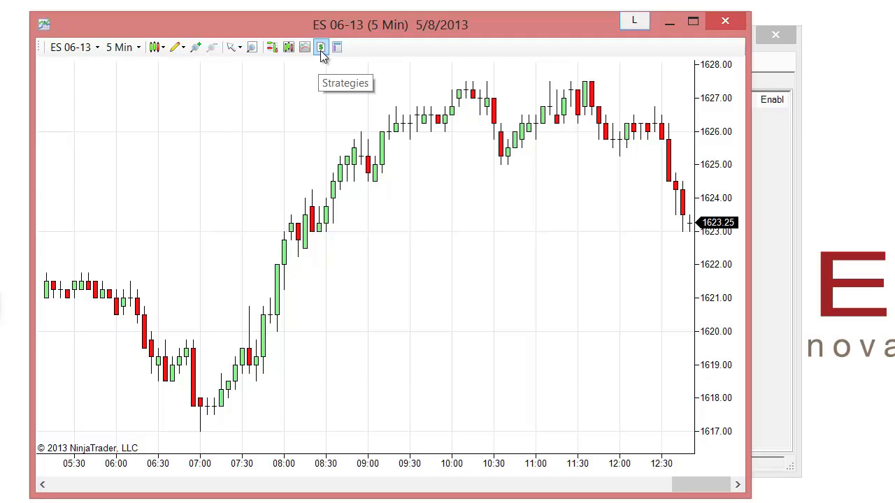
# Add SampleMACrossOver(10,25) to the ES chart, enabled, with Sync account position left False
pyautogui.click(320, 47)
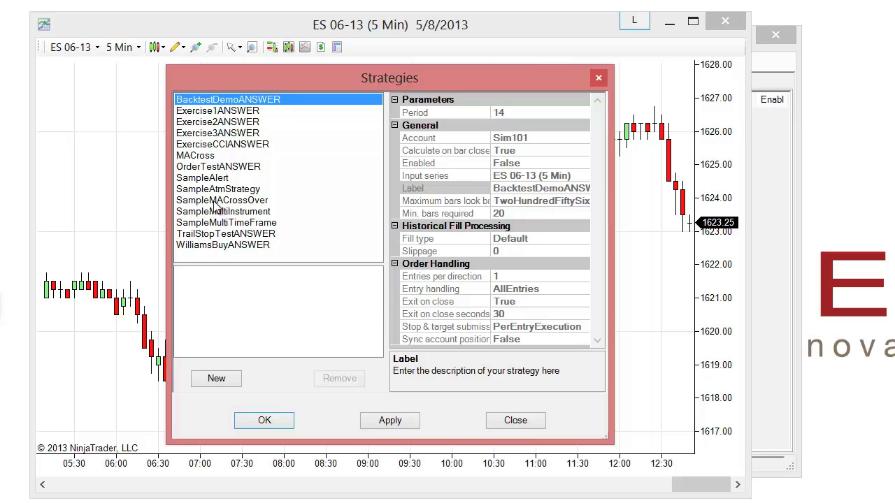
pyautogui.click(222, 200)
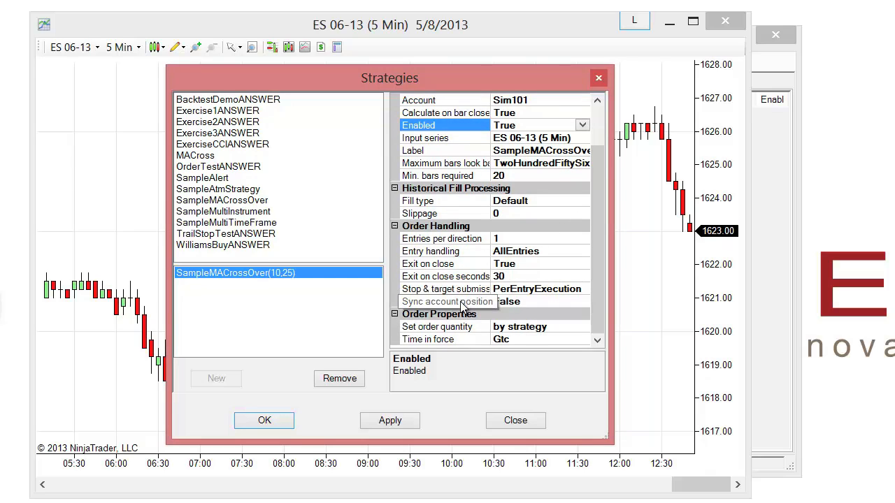
pyautogui.click(447, 302)
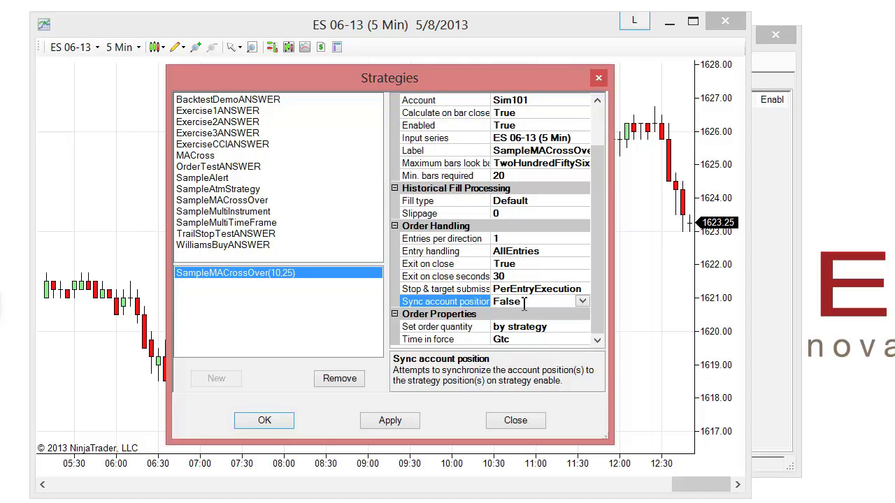
pyautogui.moveTo(302, 410)
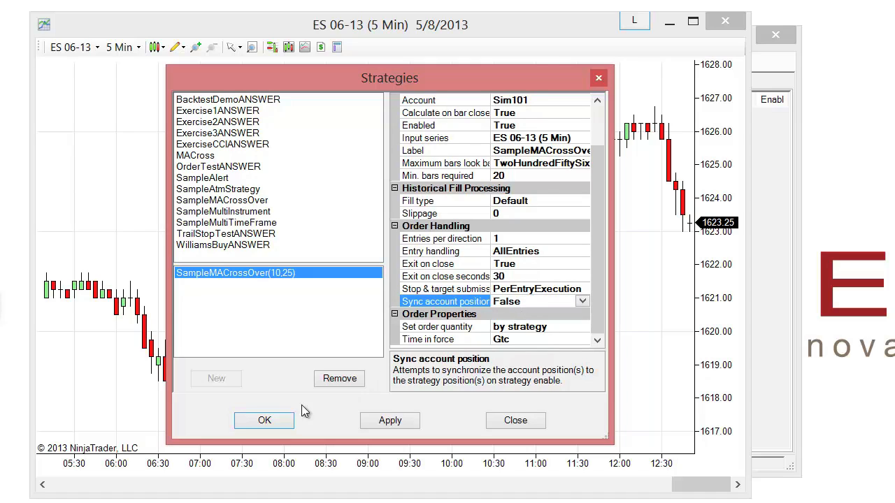
# Apply SampleMACrossOver so its 10- and 25-period SMAs and trade markers plot
pyautogui.click(264, 421)
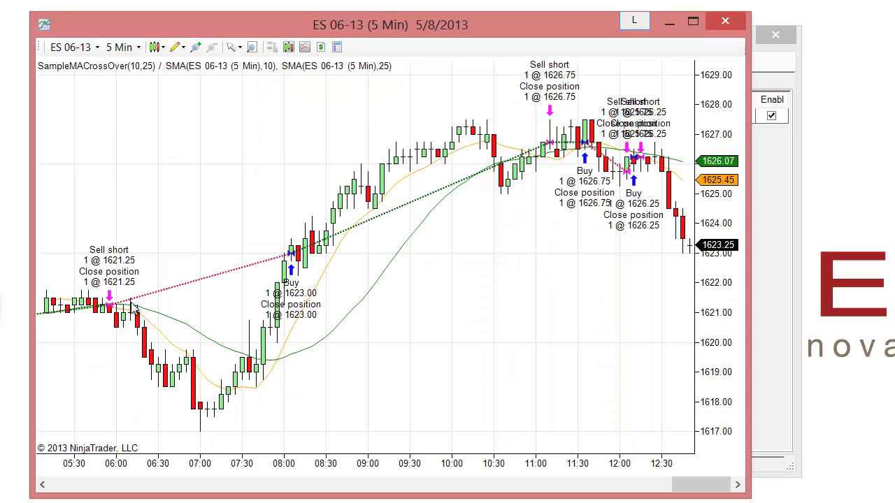
pyautogui.moveTo(127, 85)
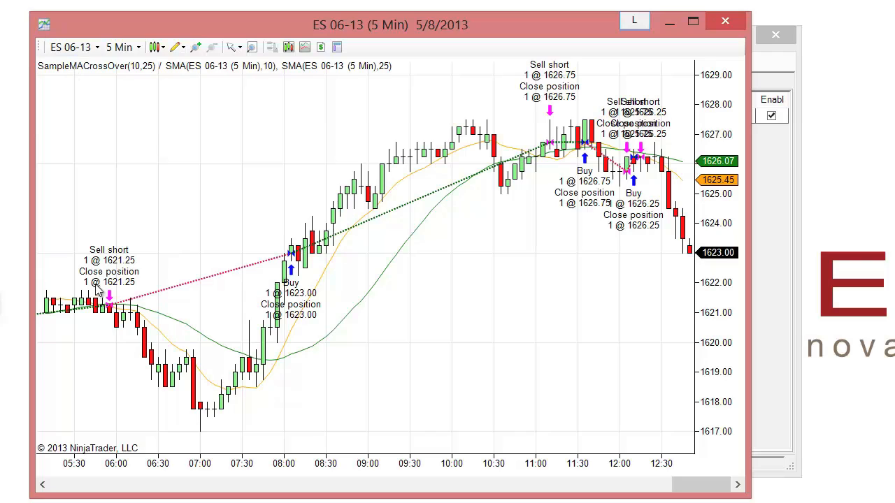
pyautogui.moveTo(322, 251)
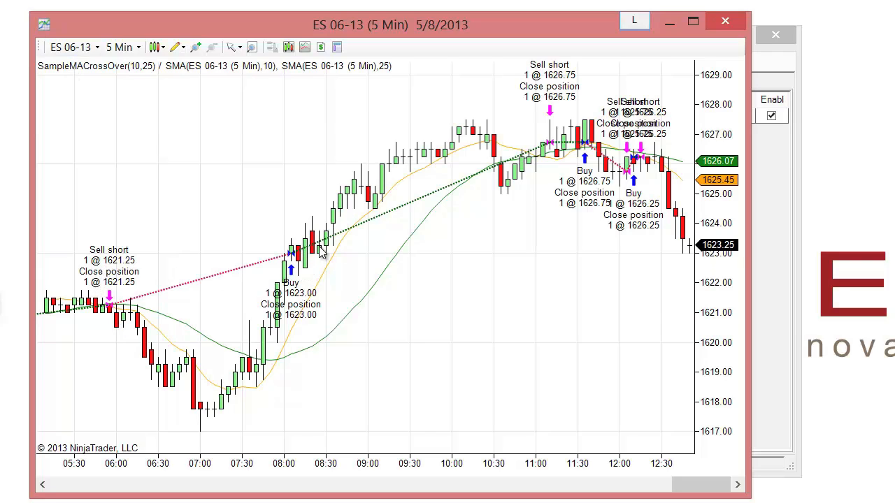
pyautogui.moveTo(649, 165)
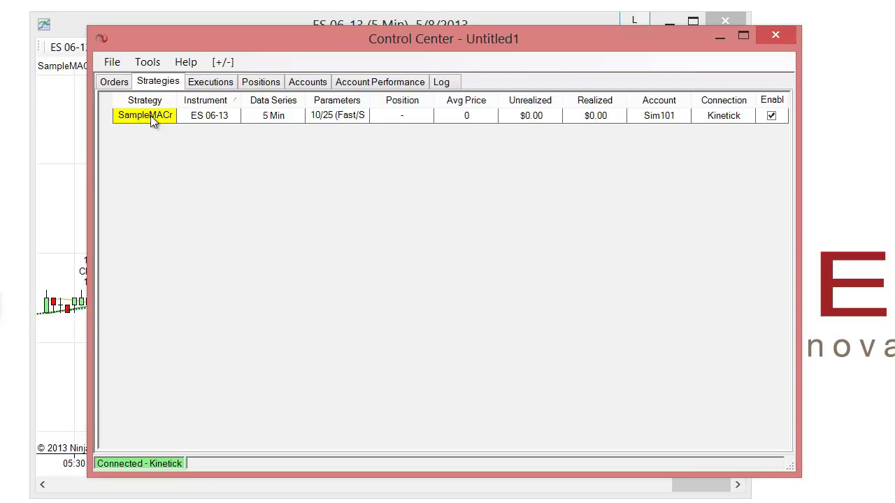
pyautogui.moveTo(171, 187)
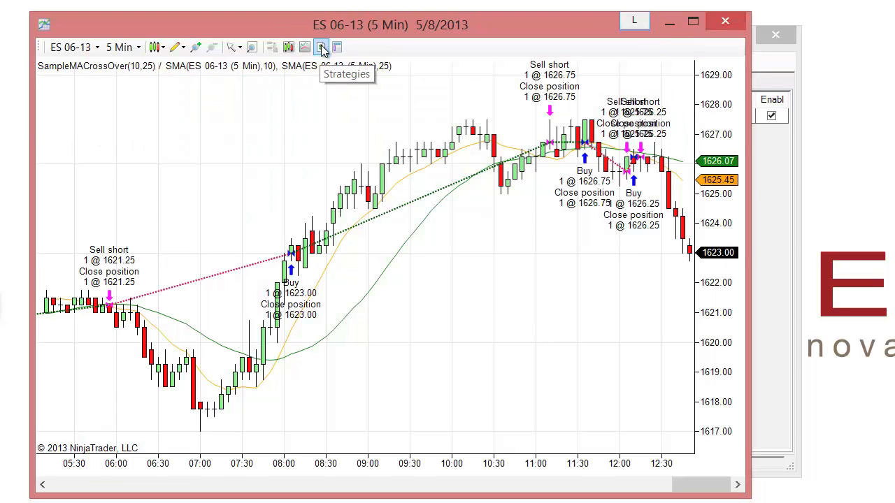
# Reopen the chart's strategy settings and scroll through them, showing Fast 10 and Slow 25
pyautogui.click(321, 47)
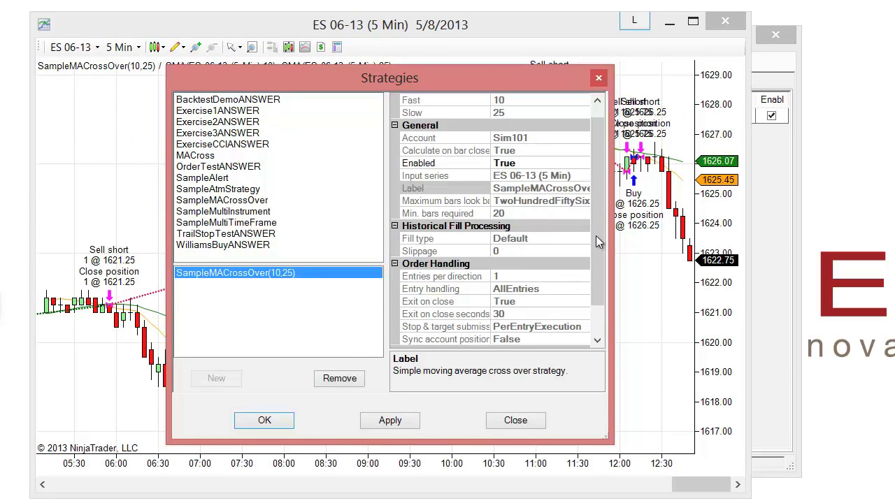
pyautogui.scroll(-3)
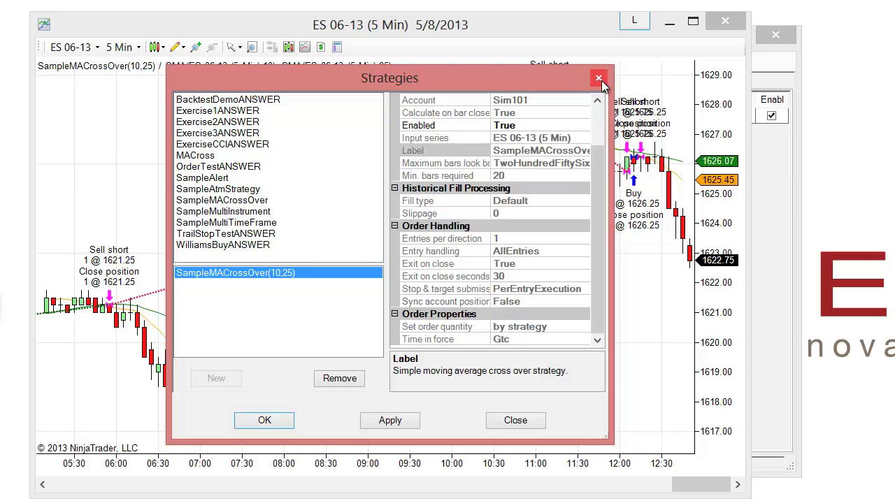
pyautogui.moveTo(599, 77)
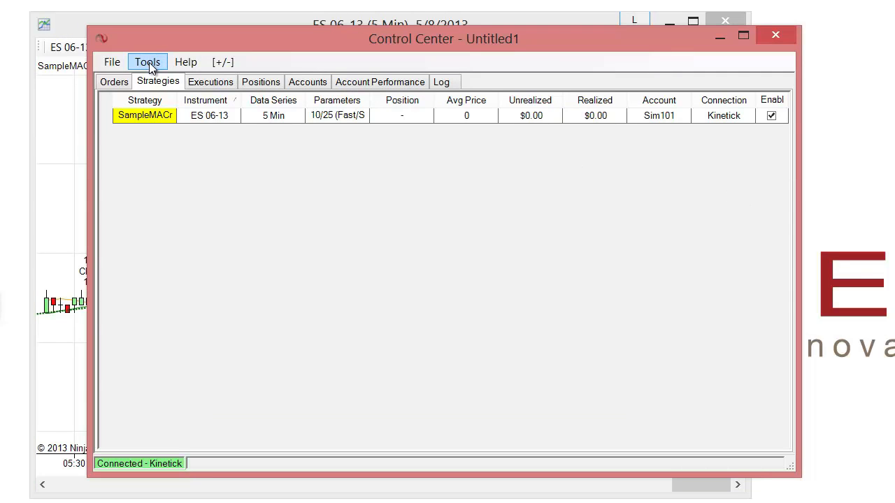
# Set the NinjaScript real-time start option to 'Immediately submit live working historical orders'
pyautogui.click(146, 62)
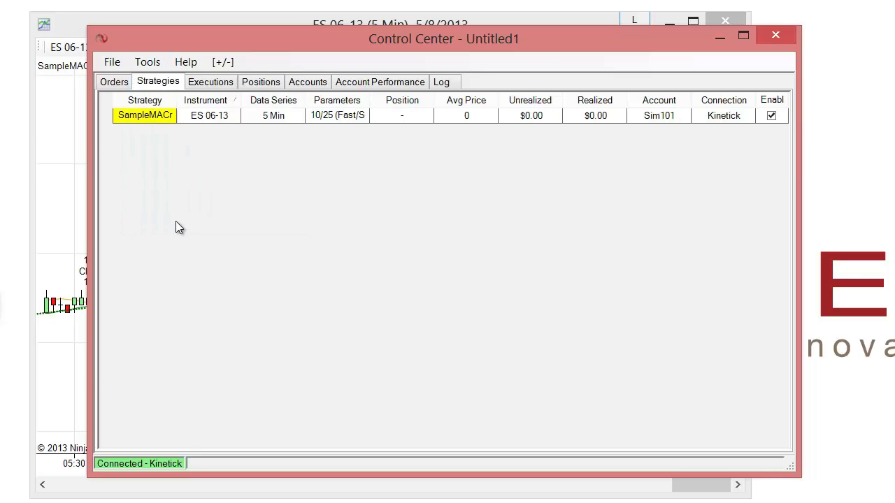
pyautogui.click(147, 62)
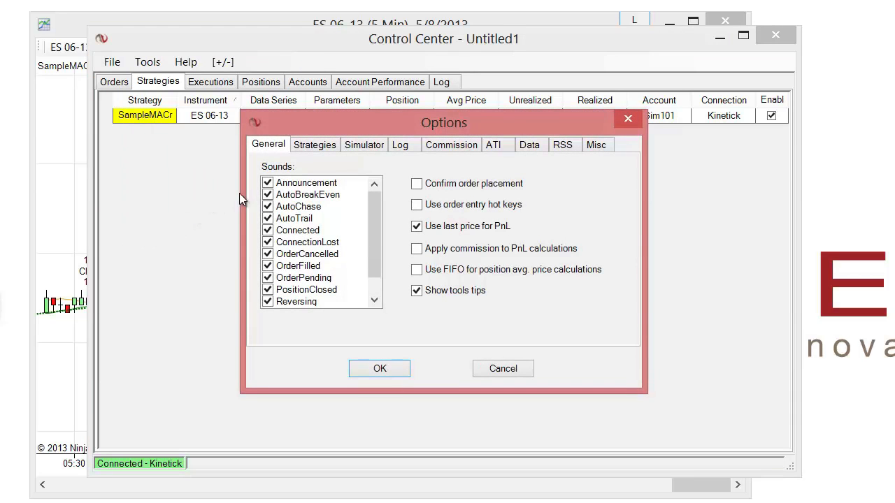
pyautogui.click(314, 145)
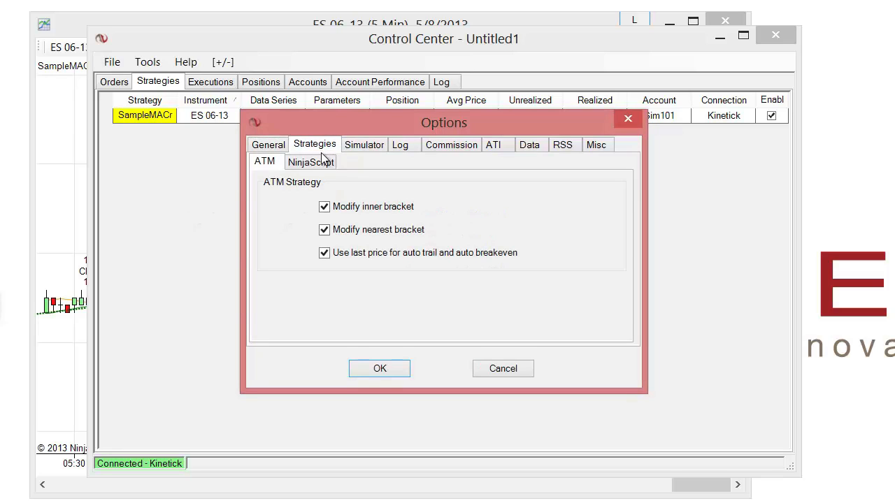
pyautogui.click(311, 162)
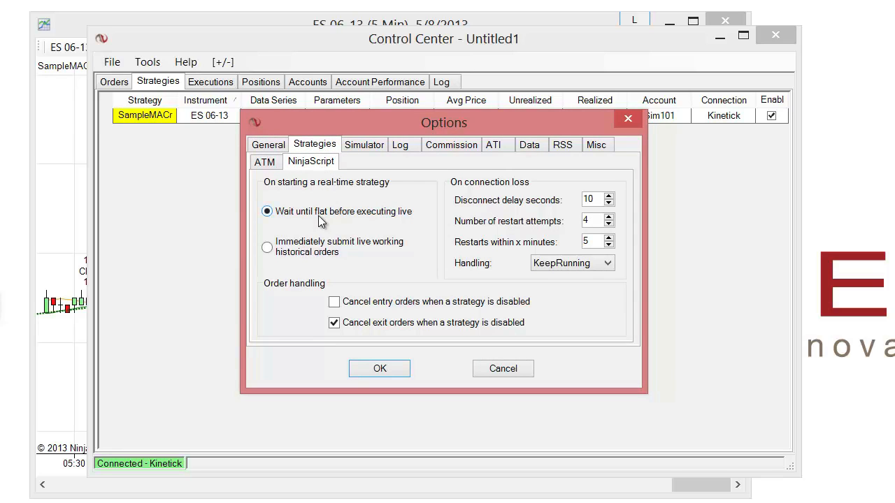
pyautogui.moveTo(273, 195)
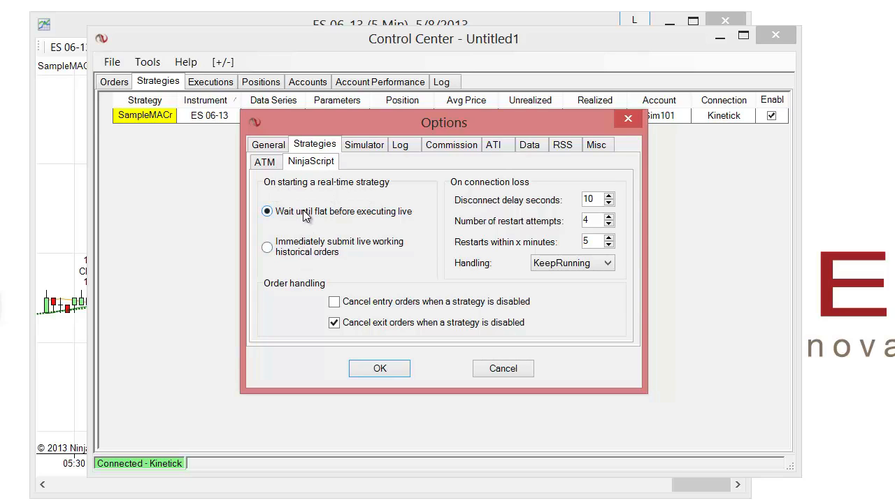
pyautogui.moveTo(369, 225)
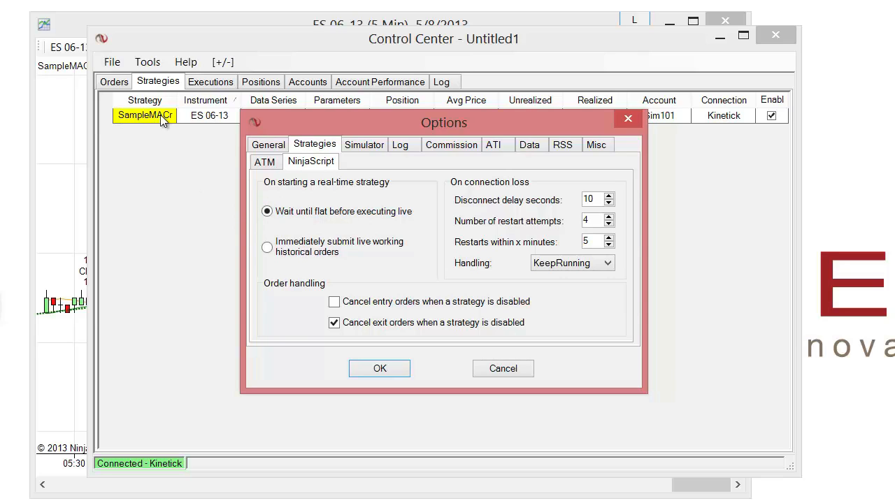
pyautogui.moveTo(250, 207)
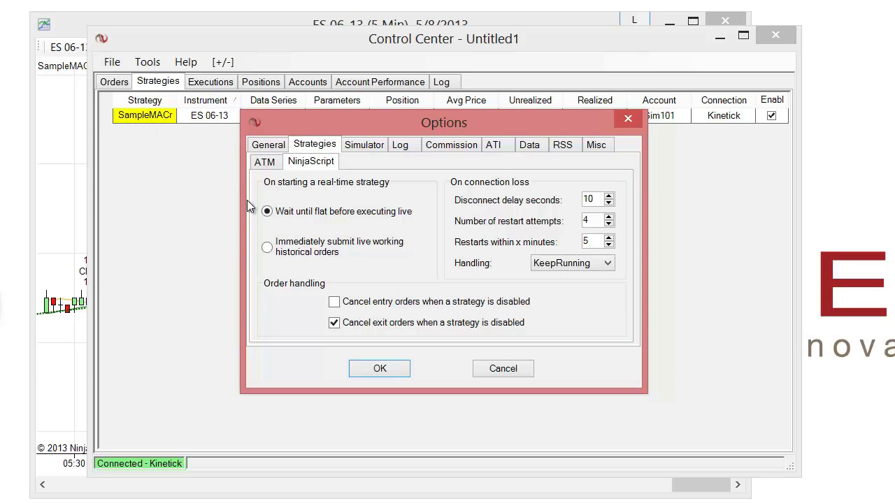
pyautogui.click(267, 211)
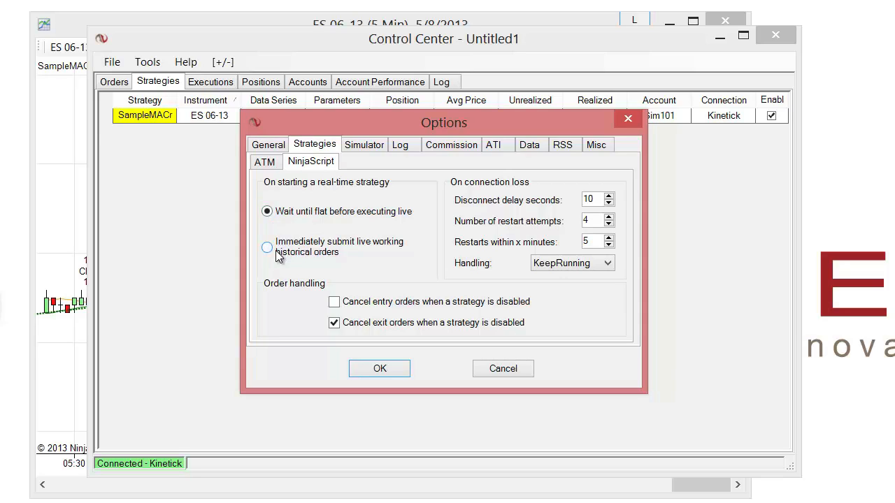
pyautogui.click(266, 247)
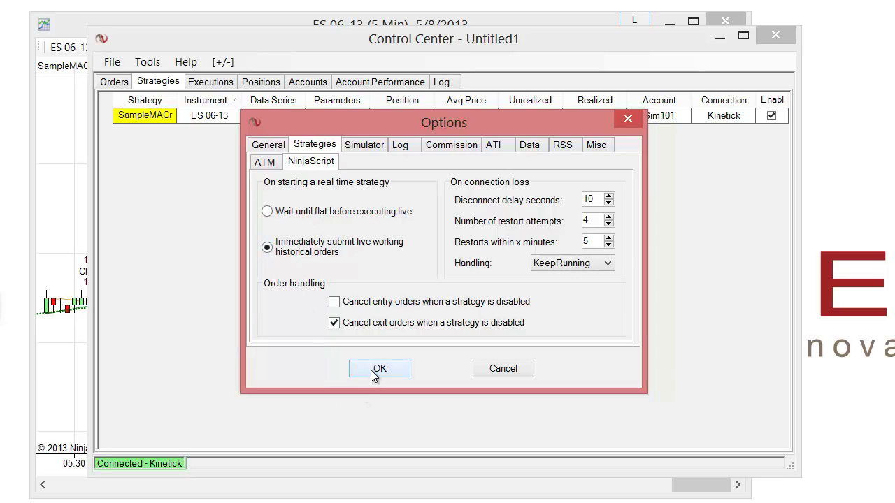
pyautogui.click(378, 368)
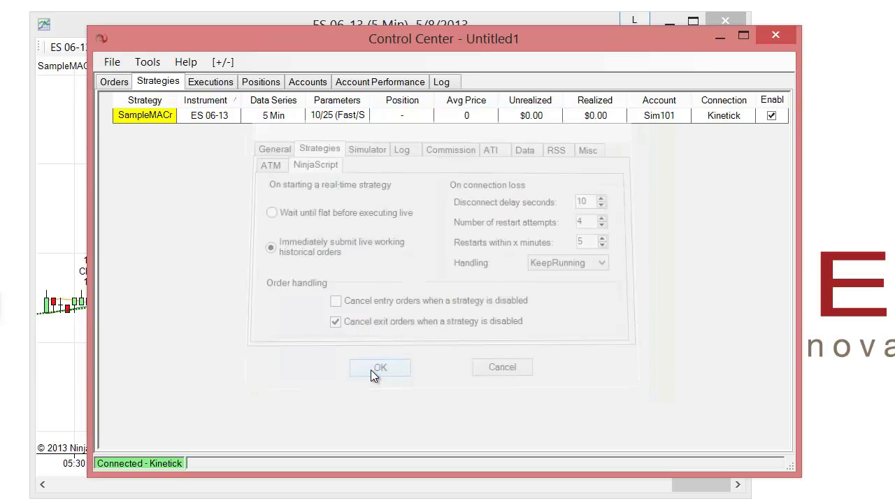
# Disable and re-enable SampleMACrossOver so it runs live, short one ES 06-13 contract
pyautogui.click(379, 367)
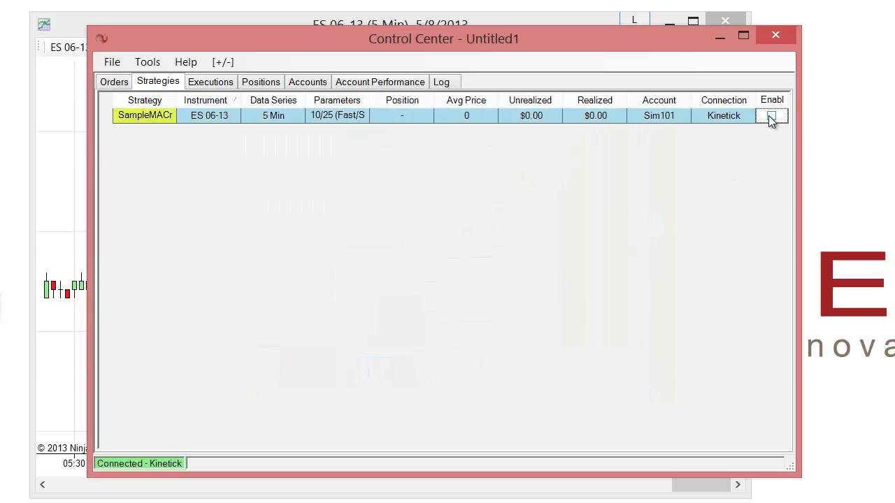
pyautogui.click(772, 116)
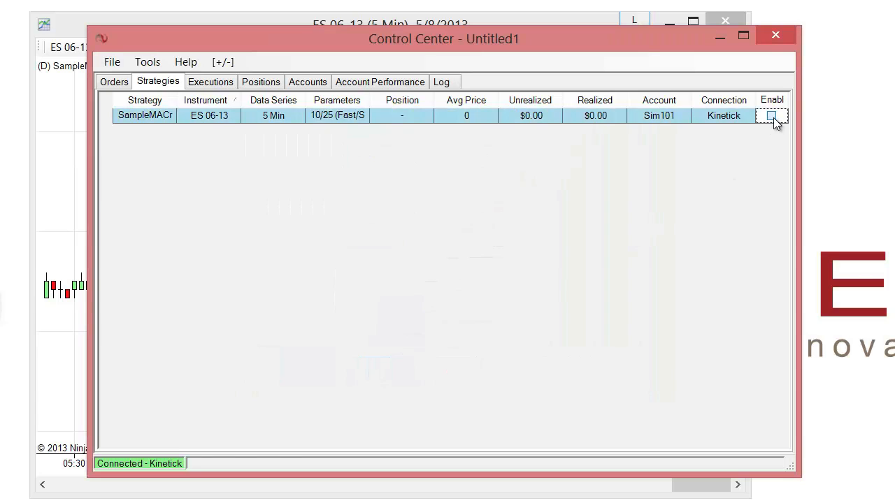
pyautogui.click(772, 115)
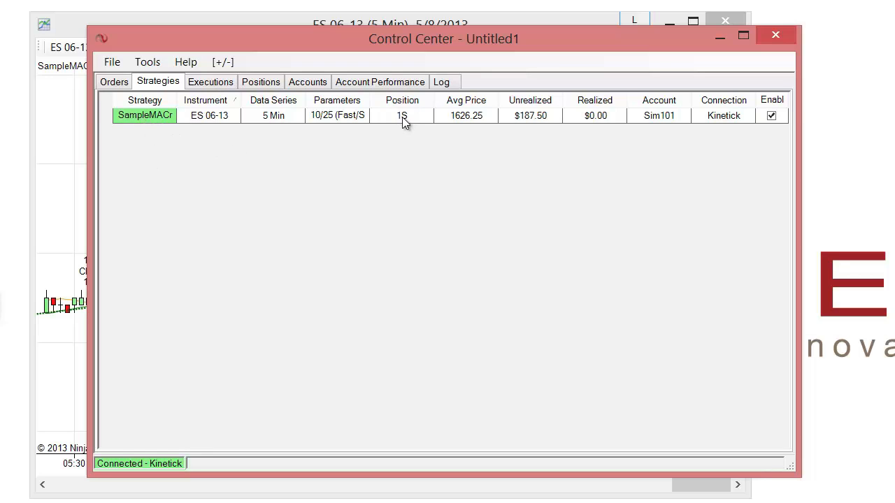
pyautogui.moveTo(456, 124)
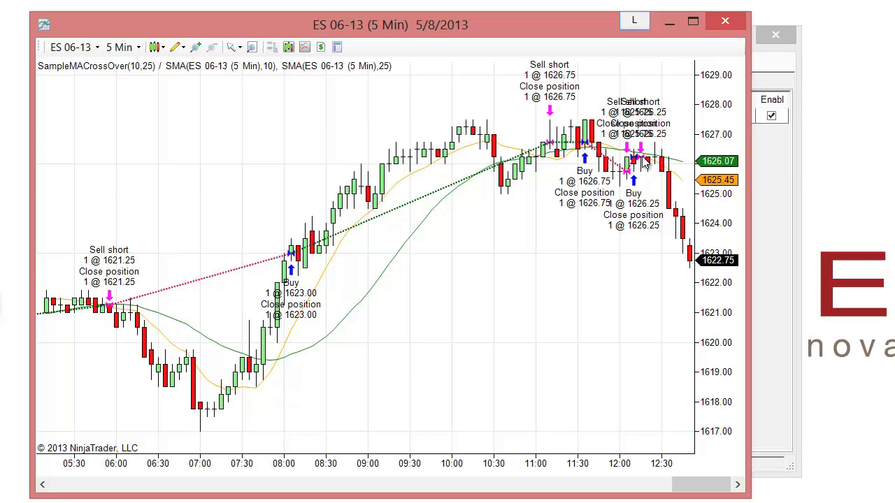
pyautogui.moveTo(643, 162)
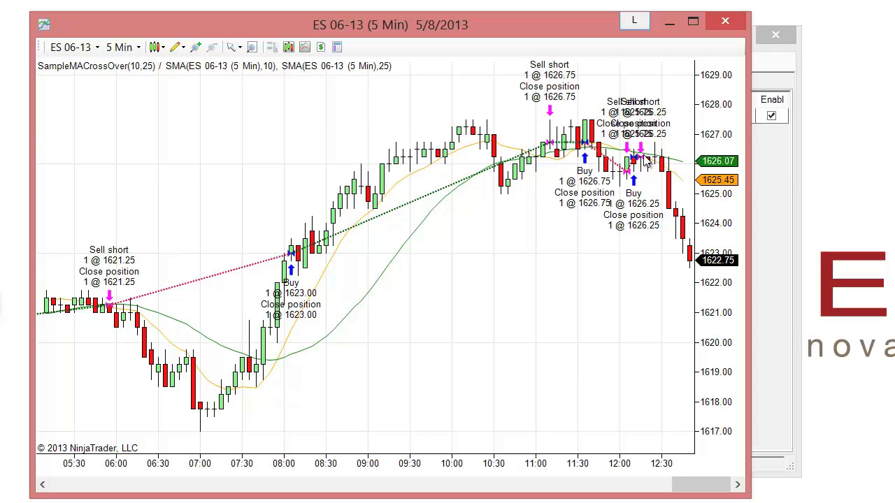
pyautogui.moveTo(645, 162)
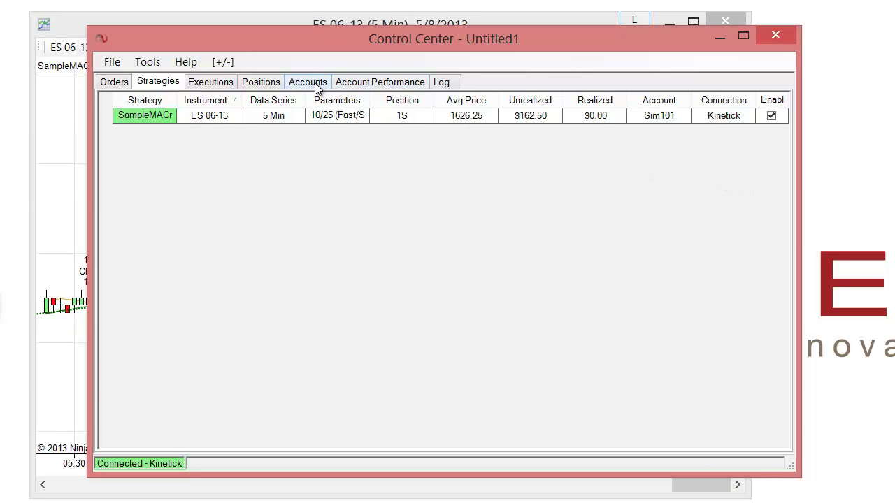
pyautogui.click(307, 82)
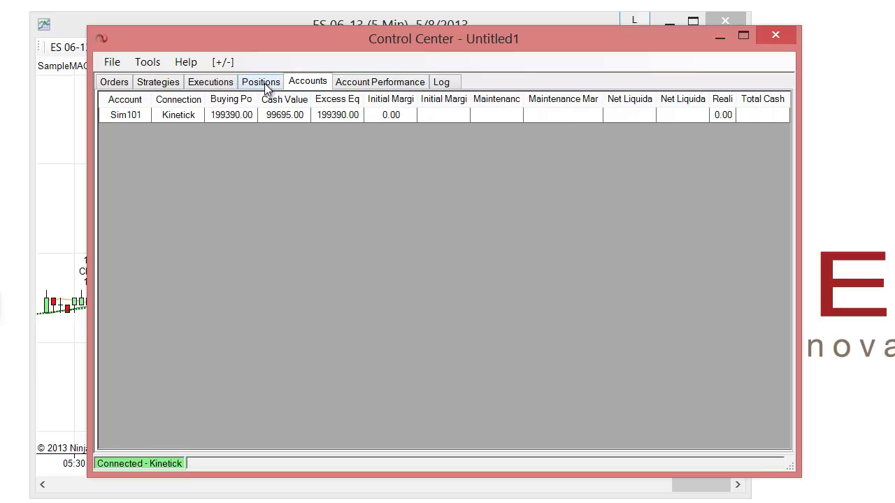
pyautogui.click(260, 82)
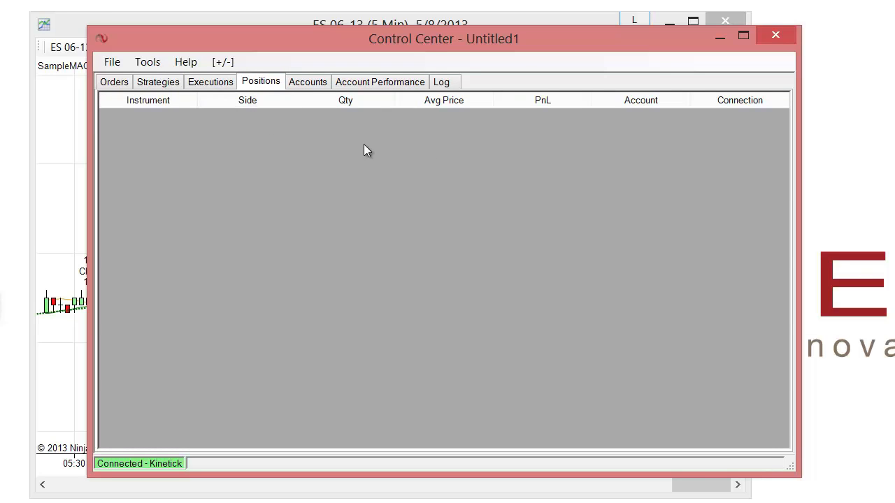
pyautogui.moveTo(500, 147)
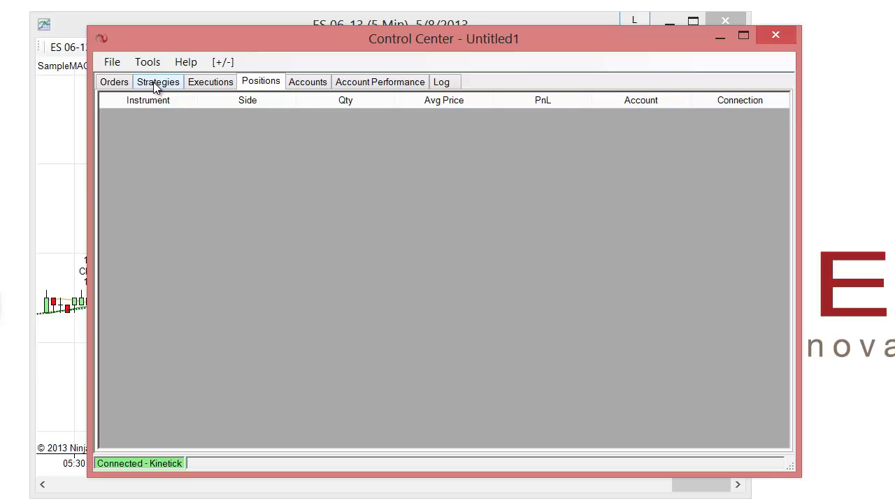
pyautogui.click(158, 82)
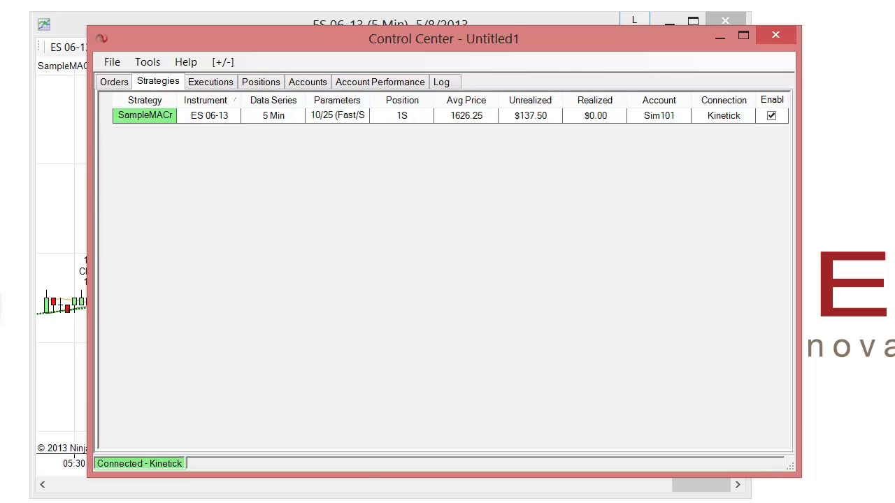
# Disable SampleMACrossOver and change its Sync account position setting to True
pyautogui.click(772, 116)
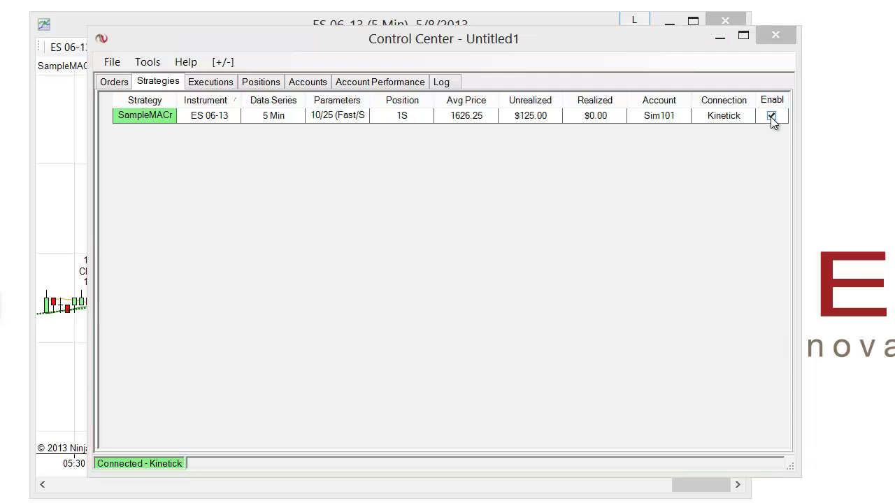
pyautogui.click(772, 116)
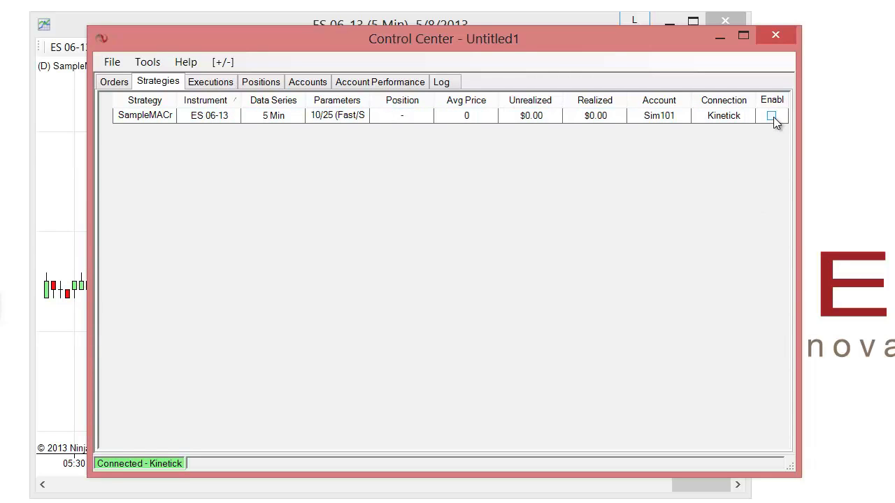
pyautogui.click(772, 115)
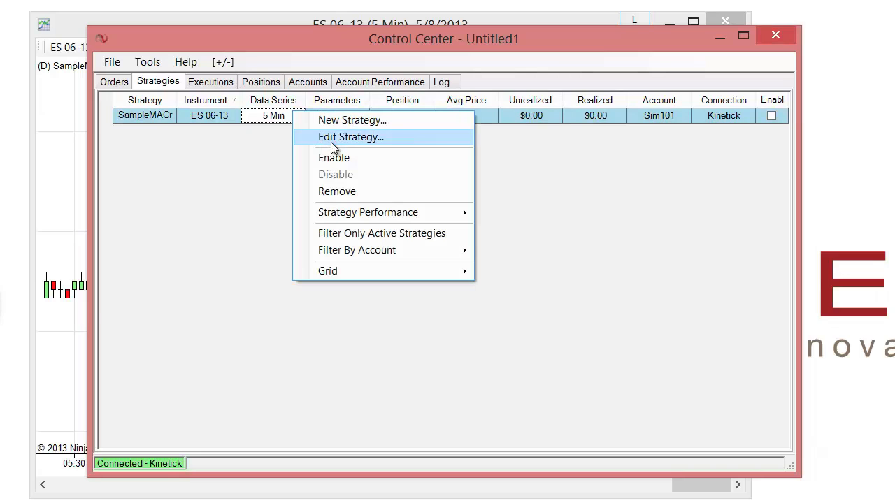
pyautogui.click(350, 136)
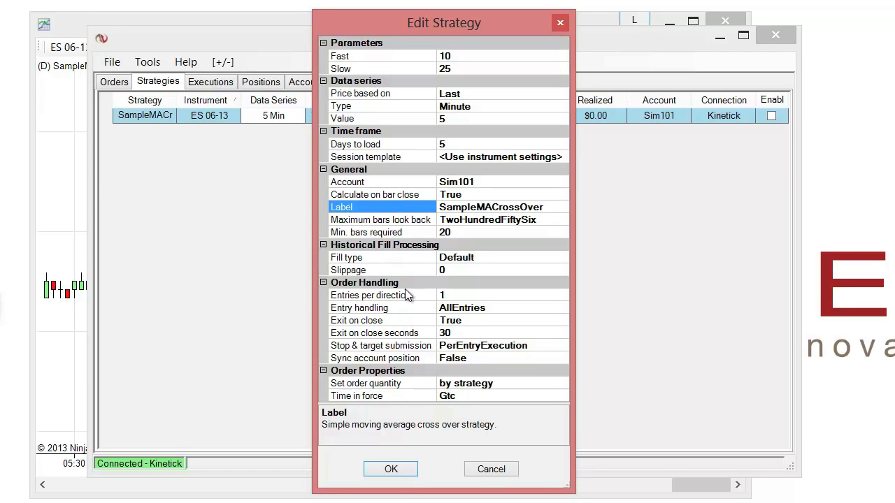
pyautogui.click(381, 357)
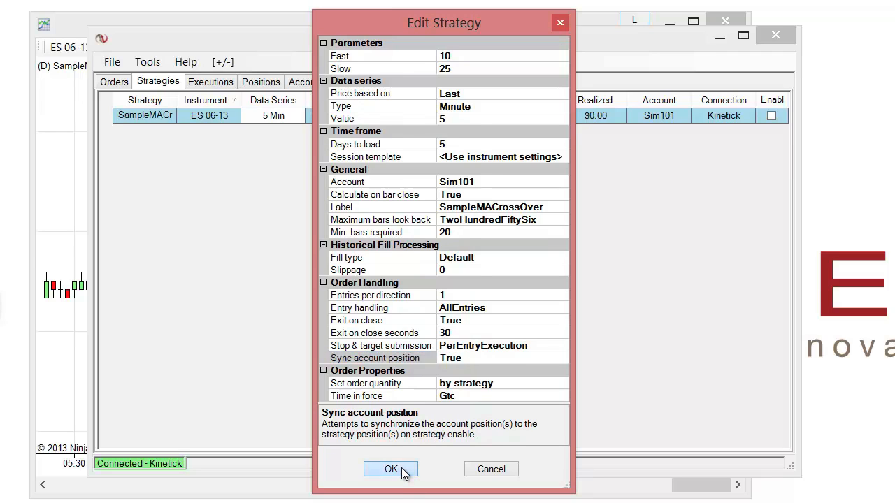
pyautogui.click(391, 469)
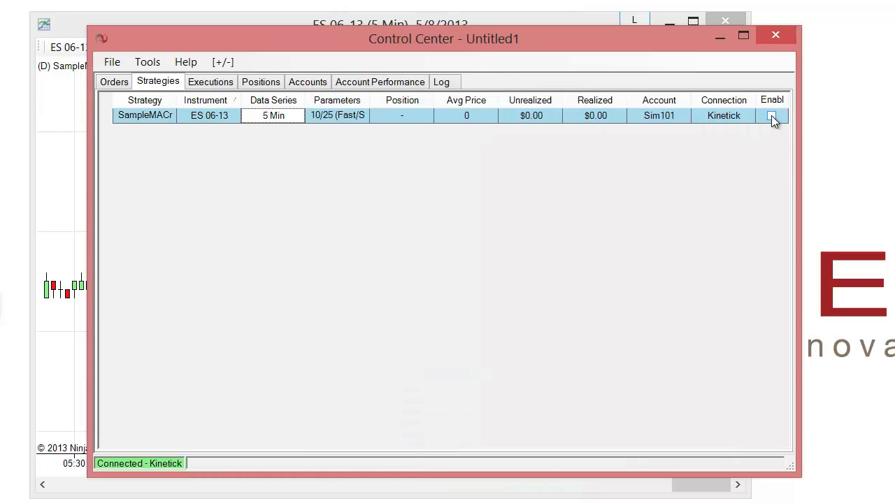
# Re-enable SampleMACrossOver and check Positions for the ES 06-13 short at 1623.5
pyautogui.click(772, 116)
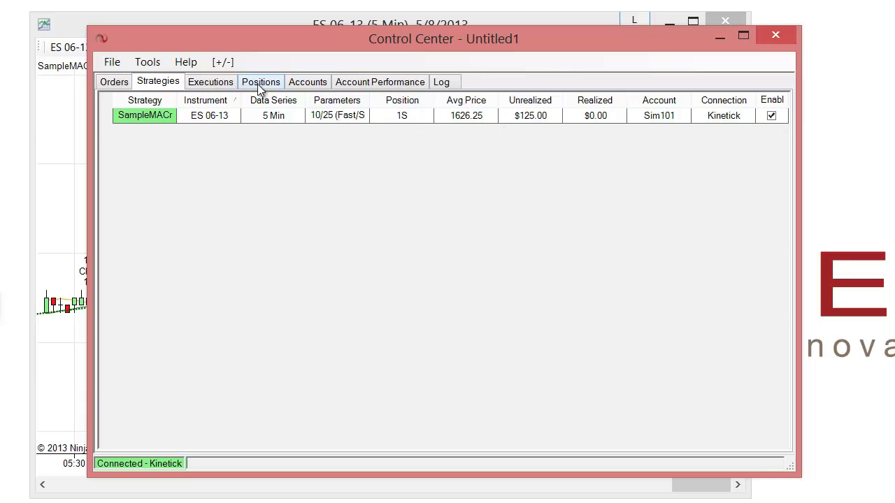
pyautogui.click(260, 82)
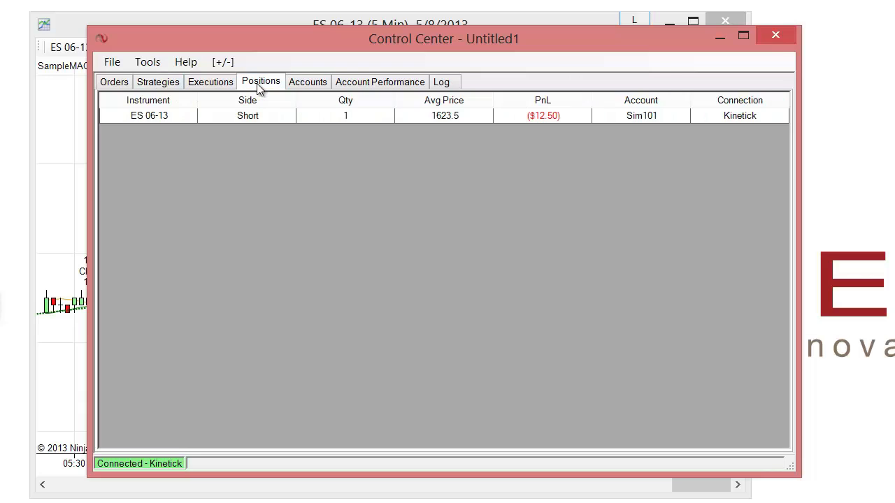
pyautogui.moveTo(430, 125)
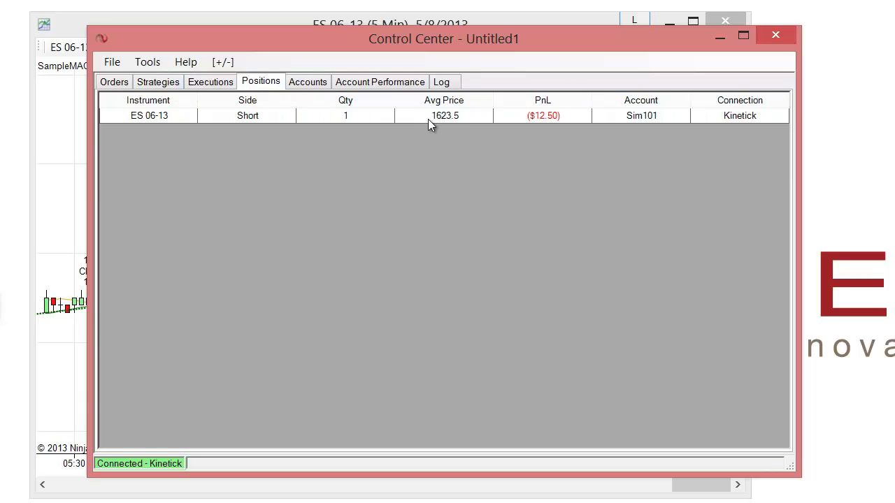
pyautogui.moveTo(447, 124)
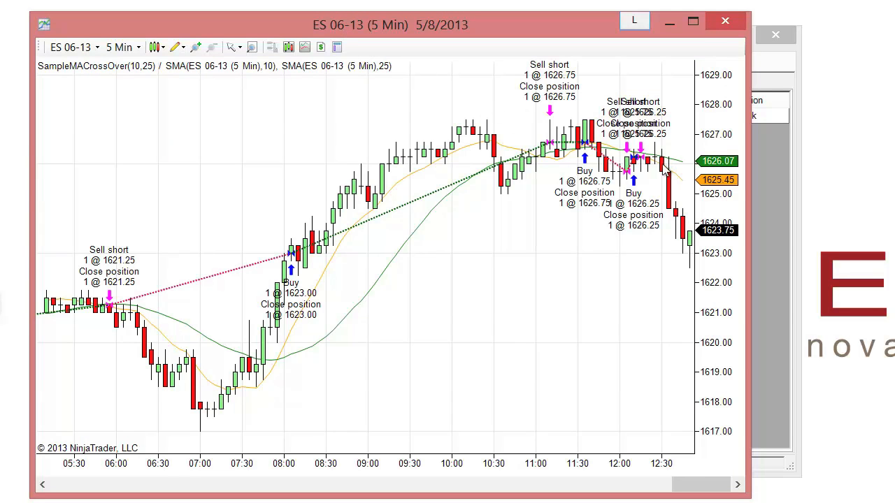
pyautogui.moveTo(647, 162)
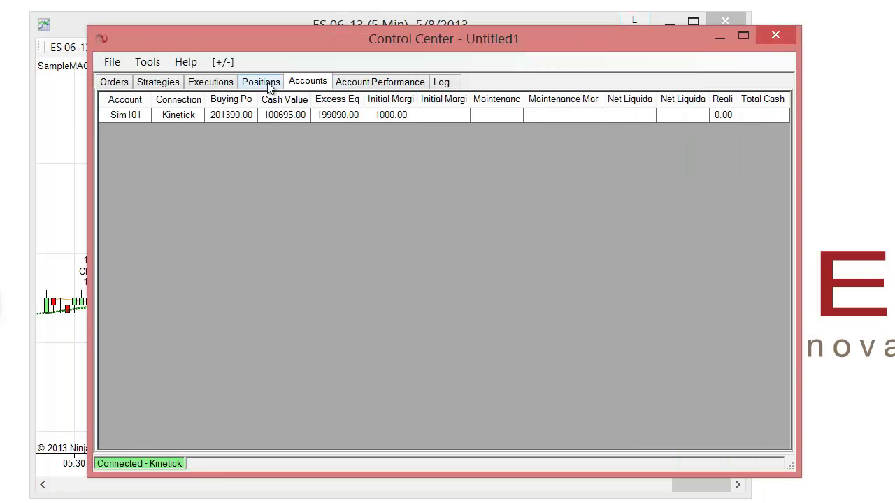
pyautogui.click(260, 81)
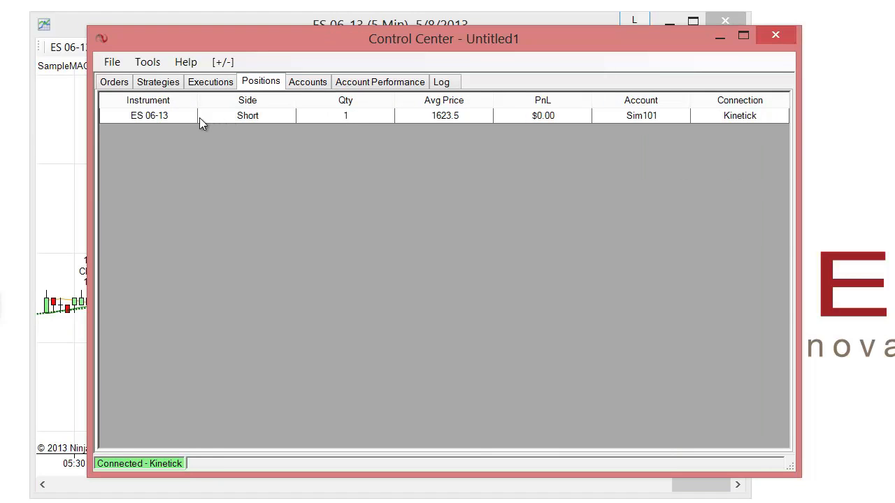
pyautogui.moveTo(311, 121)
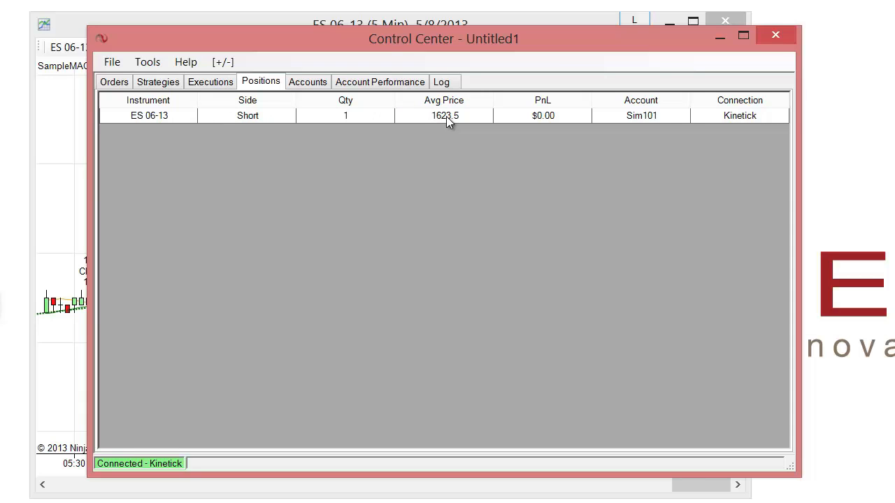
pyautogui.moveTo(158, 87)
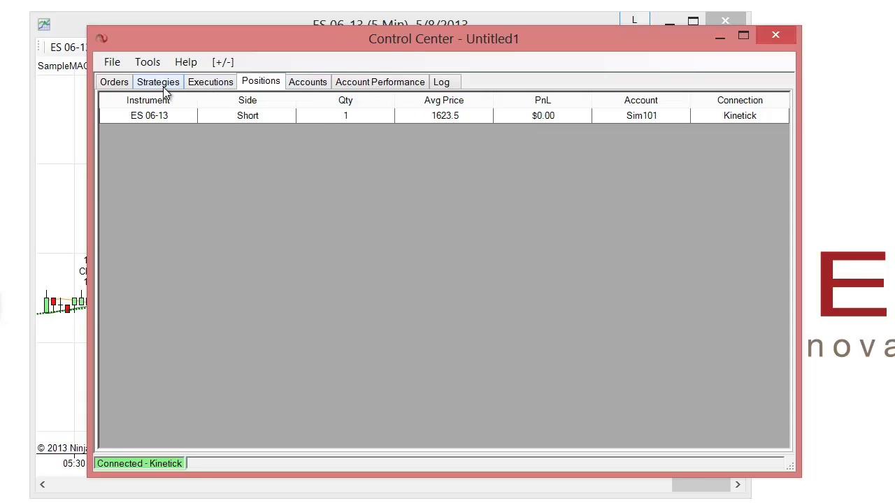
# Return to the Strategies tab and disable SampleMACrossOver, leaving it flat
pyautogui.click(158, 82)
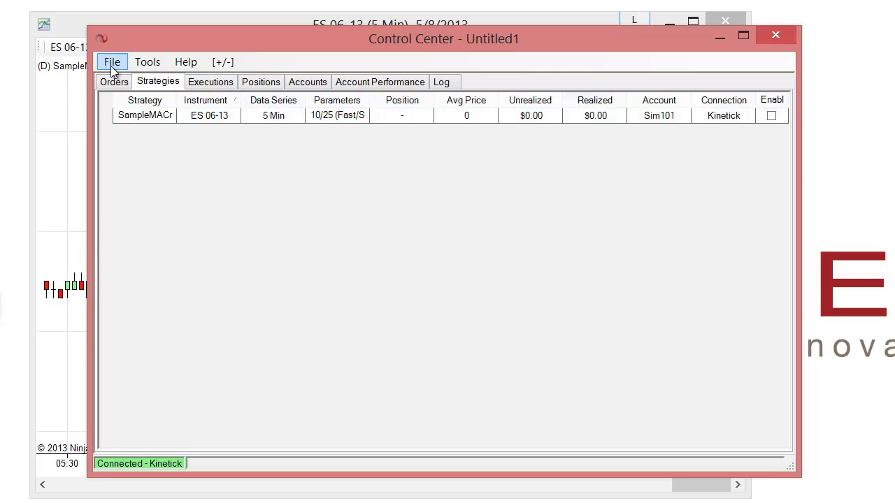
pyautogui.click(112, 62)
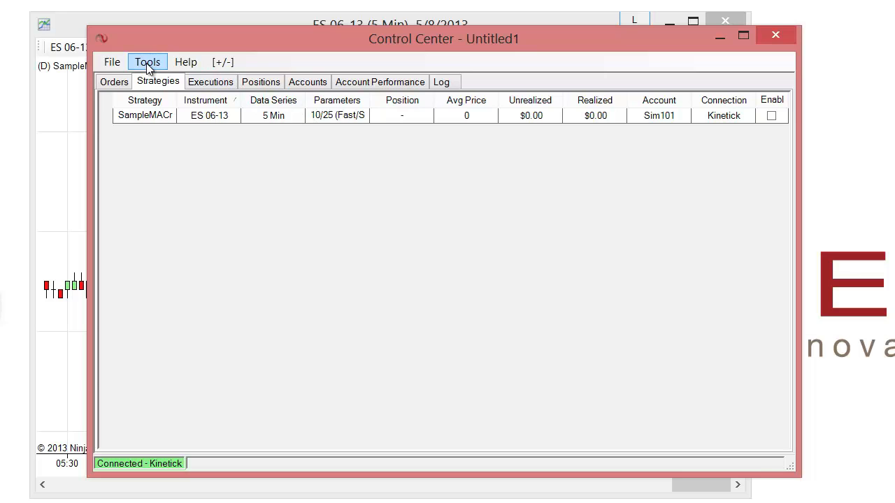
# Set the NinjaScript real-time start option back to 'Wait until flat before executing live'
pyautogui.click(147, 61)
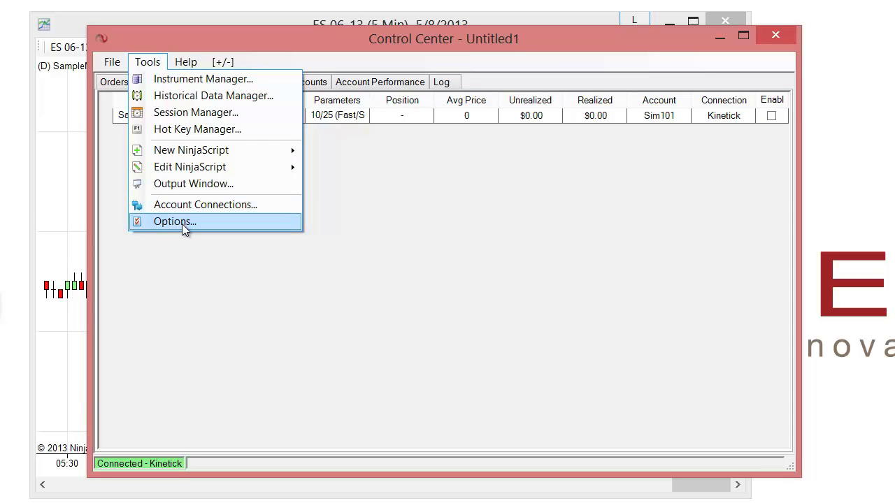
pyautogui.click(174, 221)
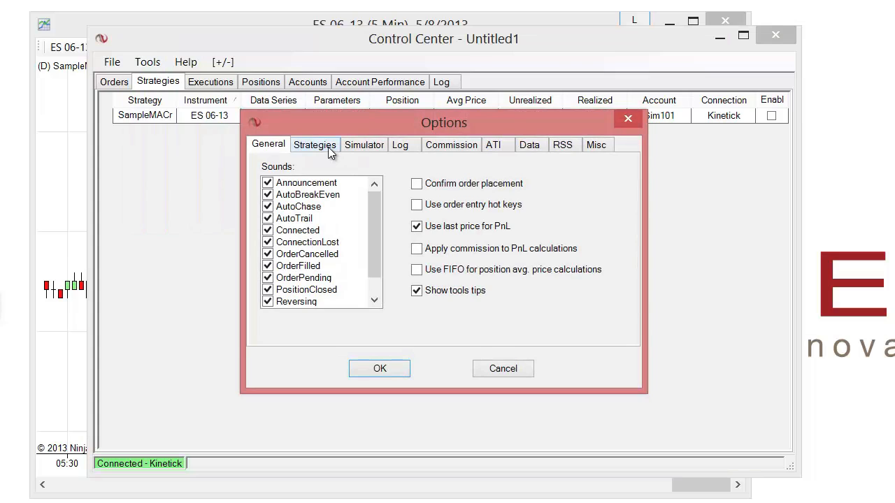
pyautogui.click(315, 145)
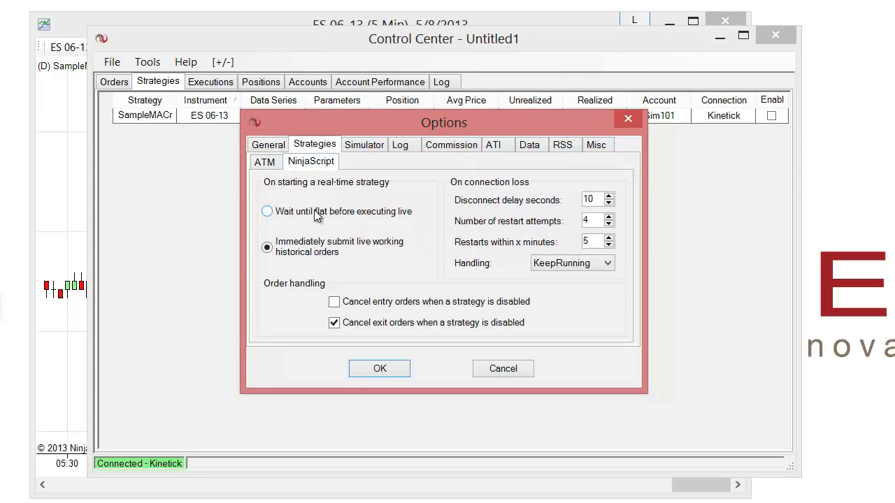
pyautogui.click(266, 211)
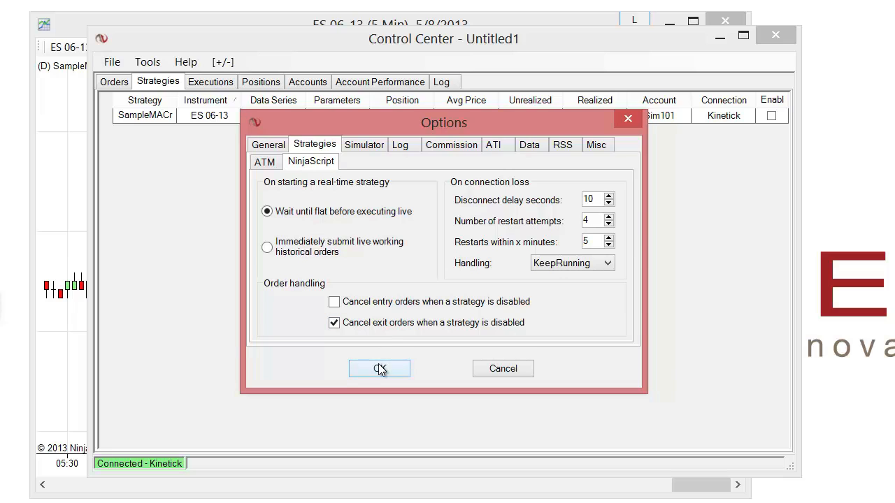
pyautogui.click(379, 369)
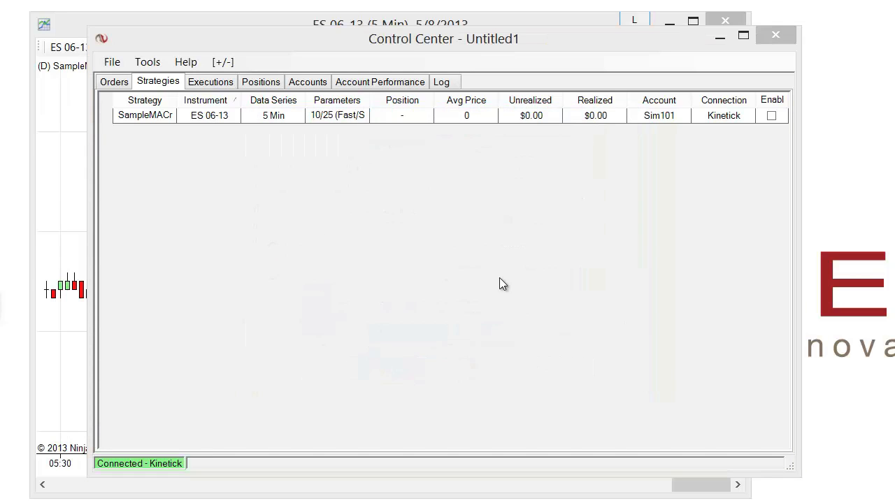
pyautogui.moveTo(479, 116)
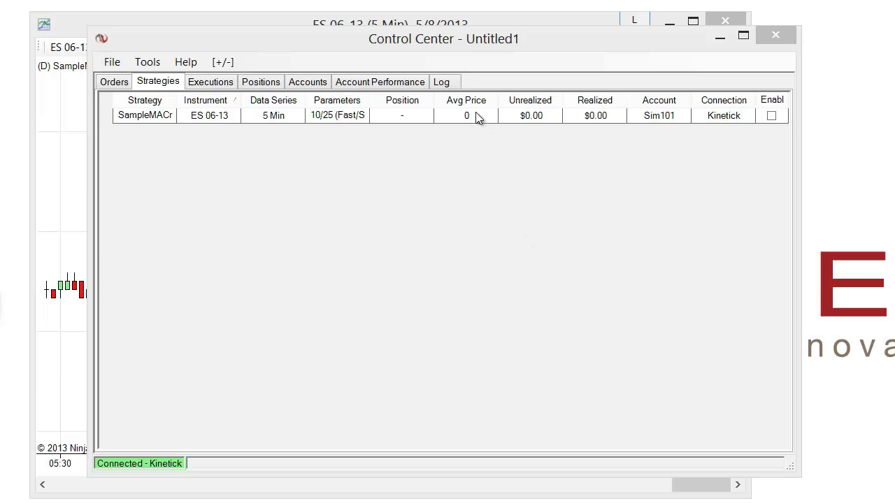
# Reopen SampleMACrossOver's settings and confirm them with Sync account position still True
pyautogui.rightClick(466, 115)
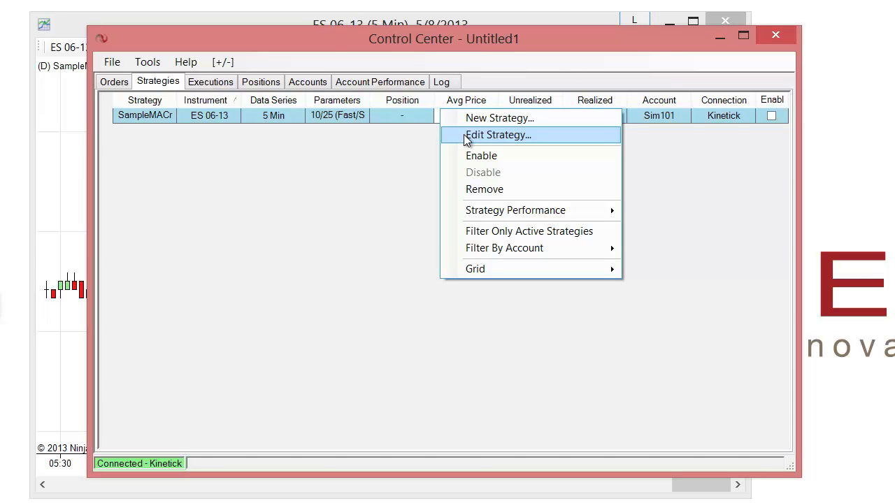
pyautogui.click(499, 134)
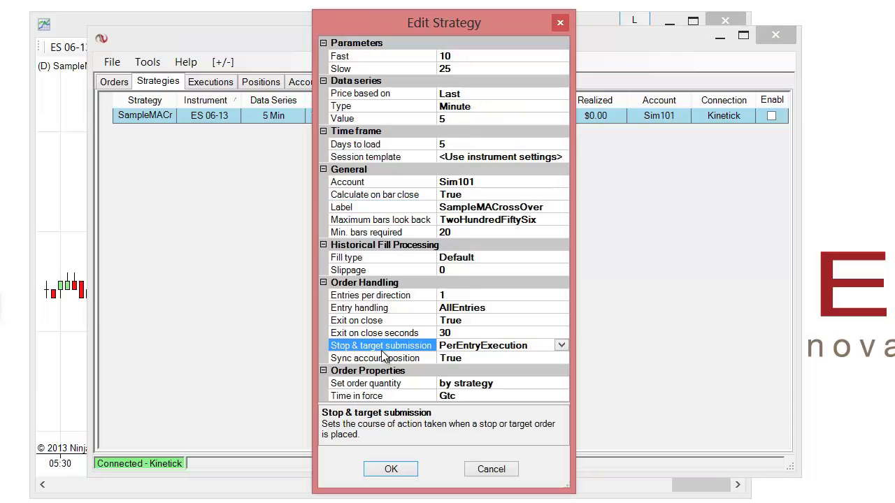
pyautogui.click(380, 358)
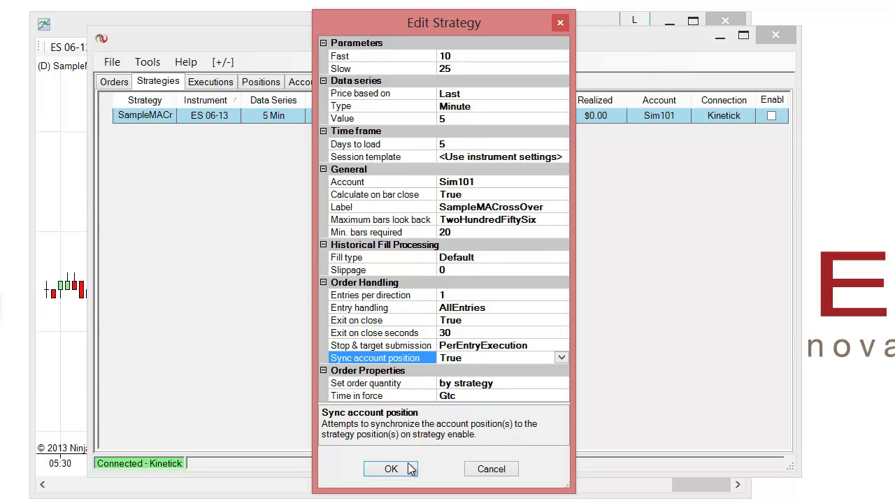
pyautogui.click(391, 469)
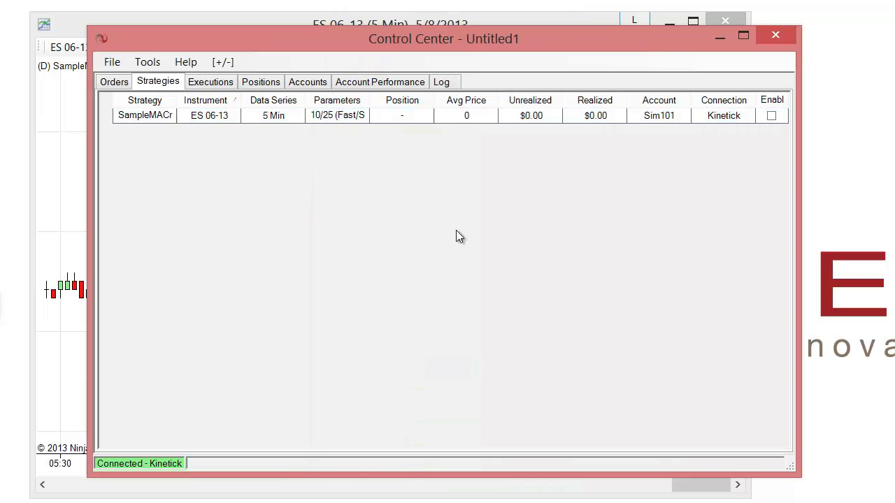
# Enable SampleMACrossOver on the Strategies tab so its trades appear on the ES 06-13 chart
pyautogui.click(772, 115)
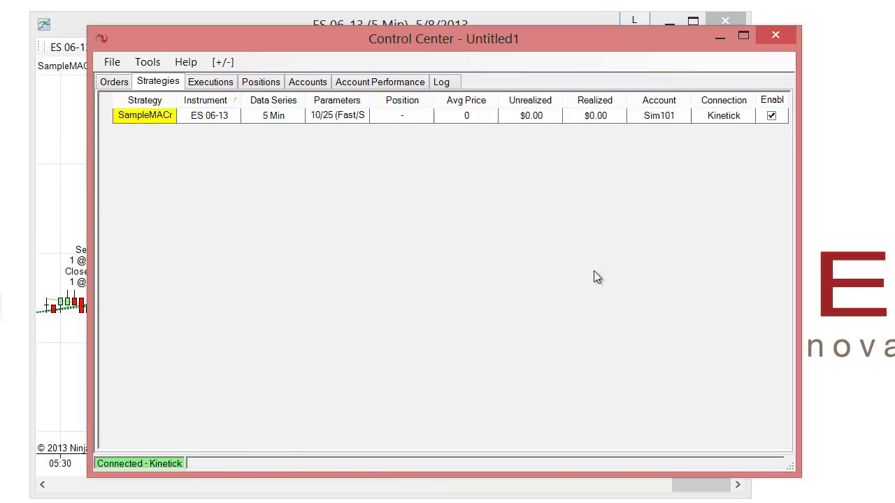
pyautogui.moveTo(240, 146)
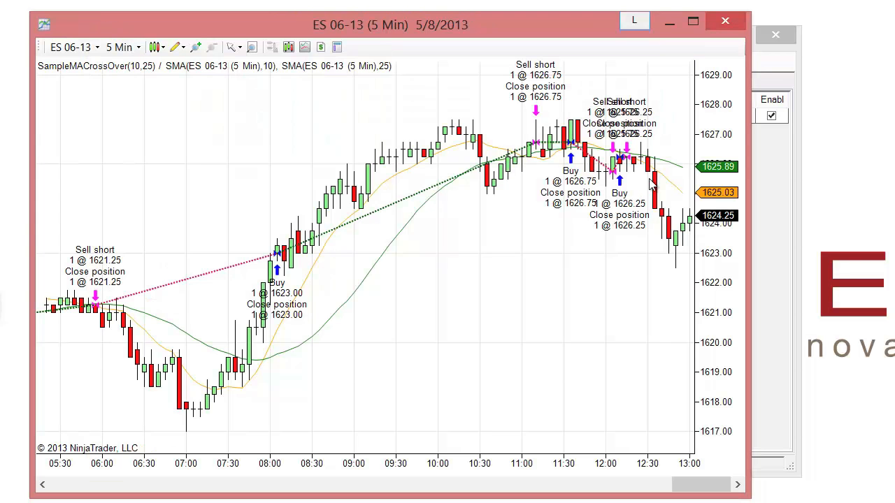
pyautogui.moveTo(692, 184)
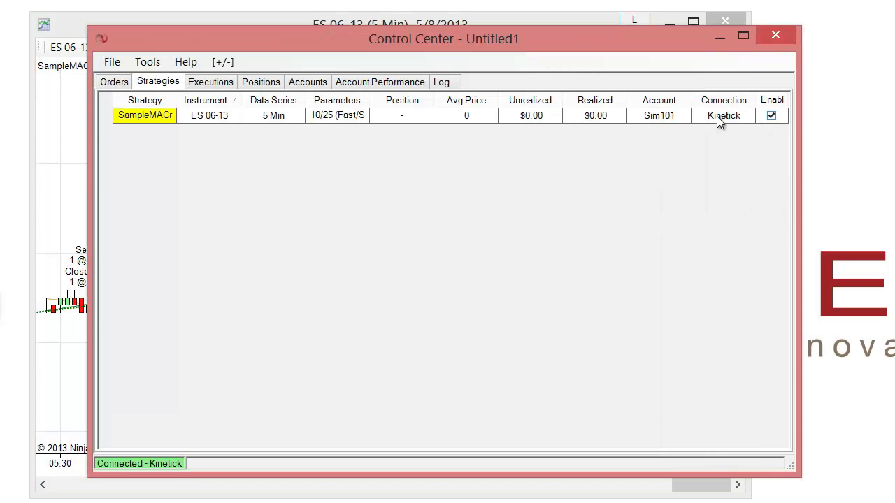
# Disable the strategy, buy one ES 06-13 contract at market, and view the long position
pyautogui.click(771, 115)
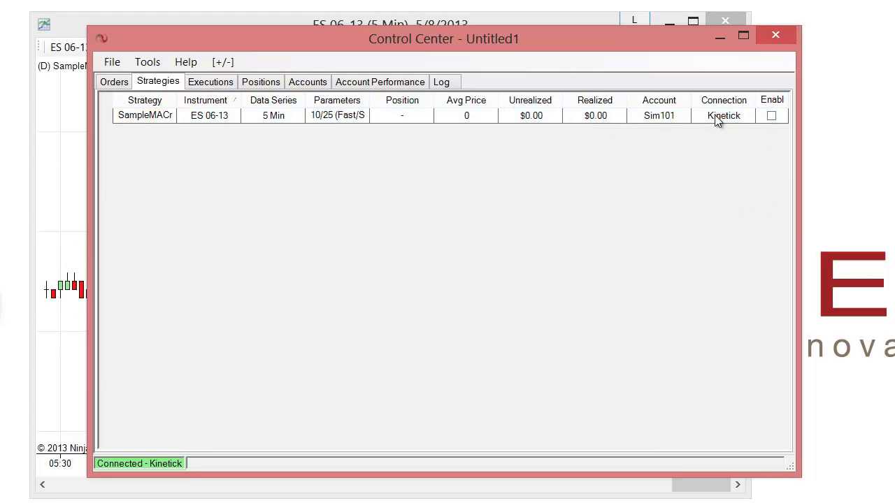
pyautogui.click(113, 82)
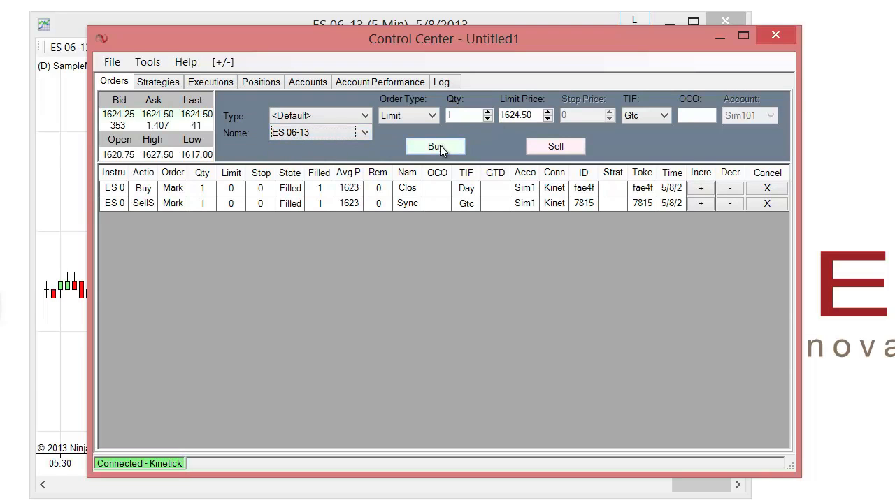
pyautogui.click(430, 115)
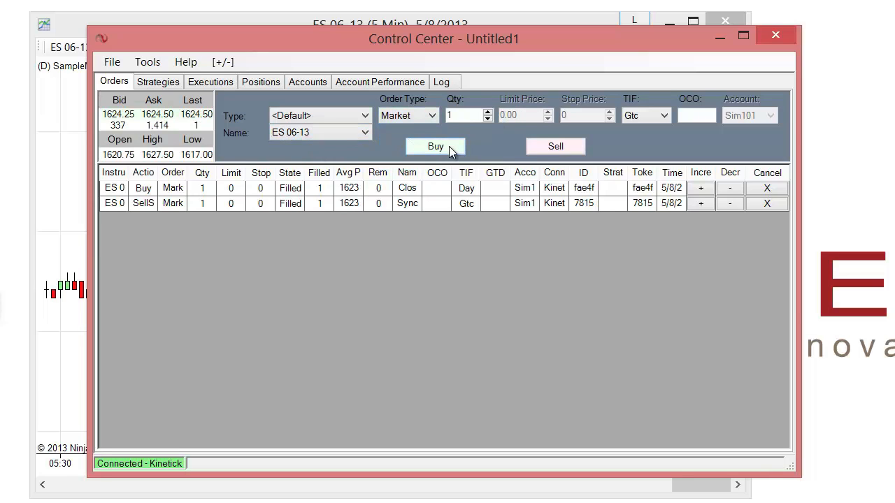
pyautogui.click(435, 146)
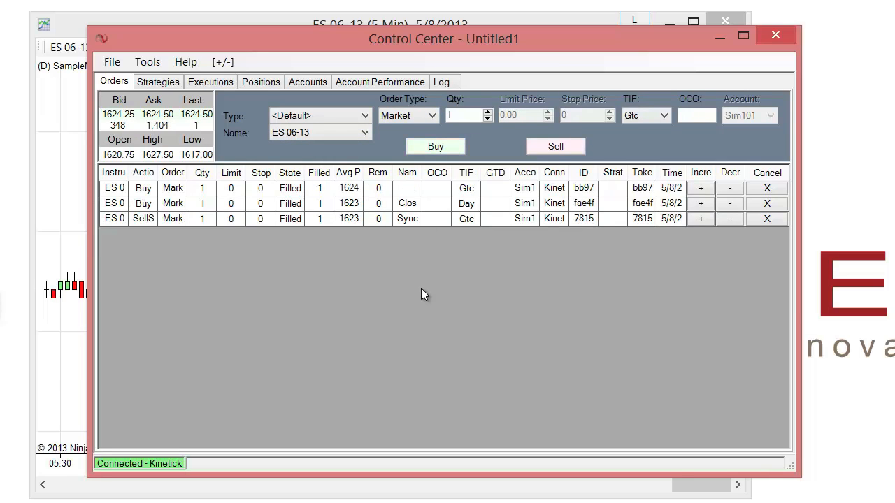
pyautogui.click(260, 82)
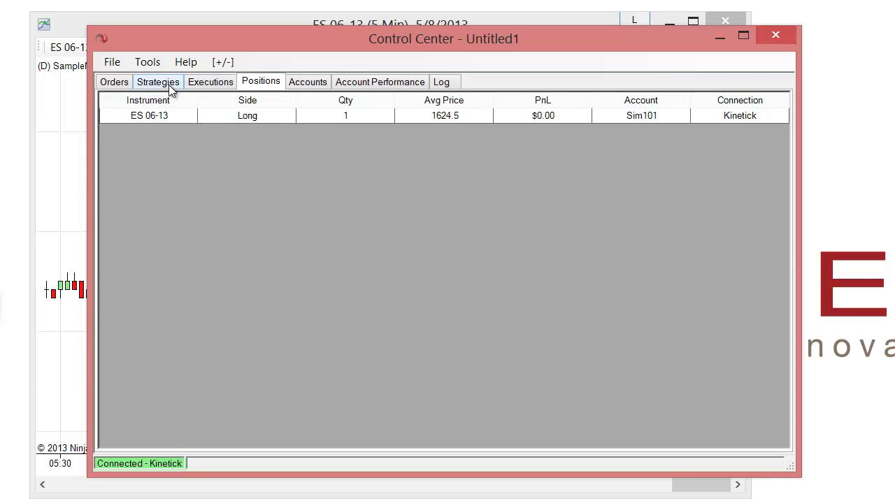
# Re-enable SampleMACrossOver and confirm the Sim101 account's ES 06-13 position is gone
pyautogui.click(157, 82)
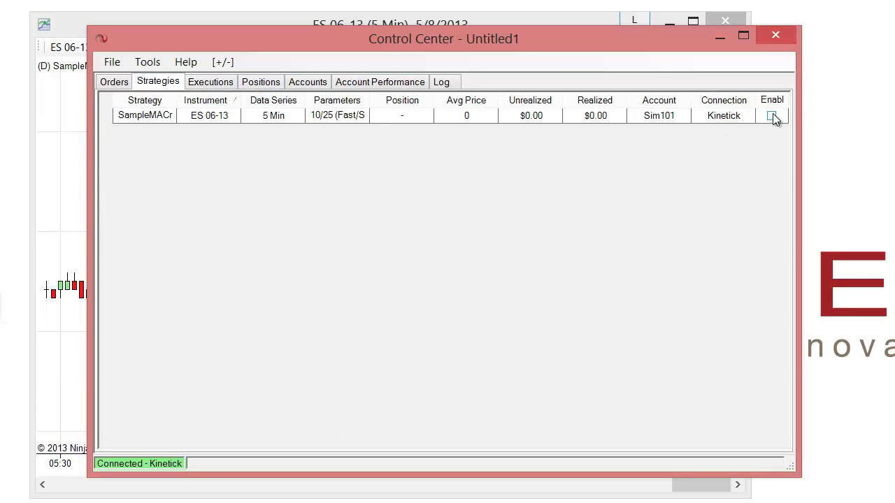
pyautogui.click(772, 115)
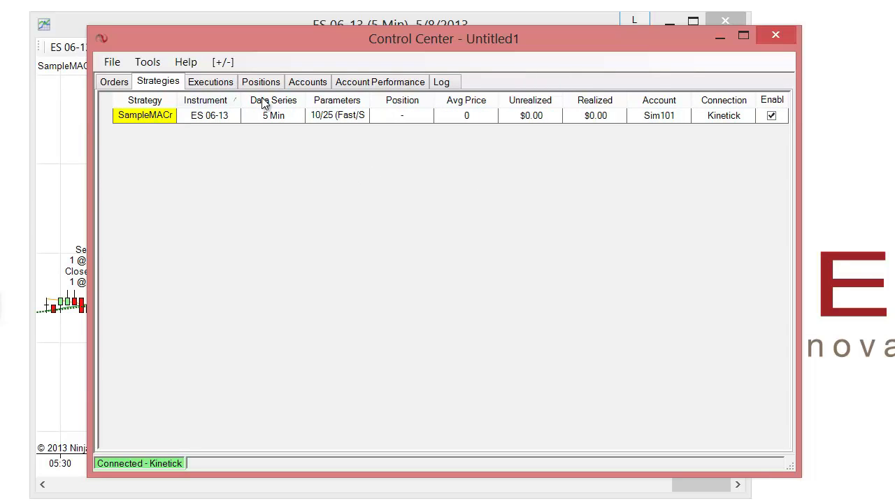
pyautogui.click(260, 81)
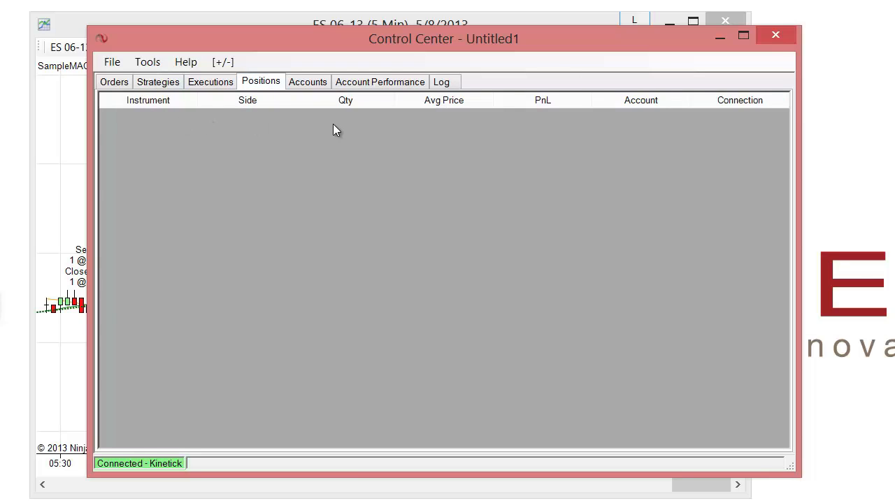
pyautogui.moveTo(272, 127)
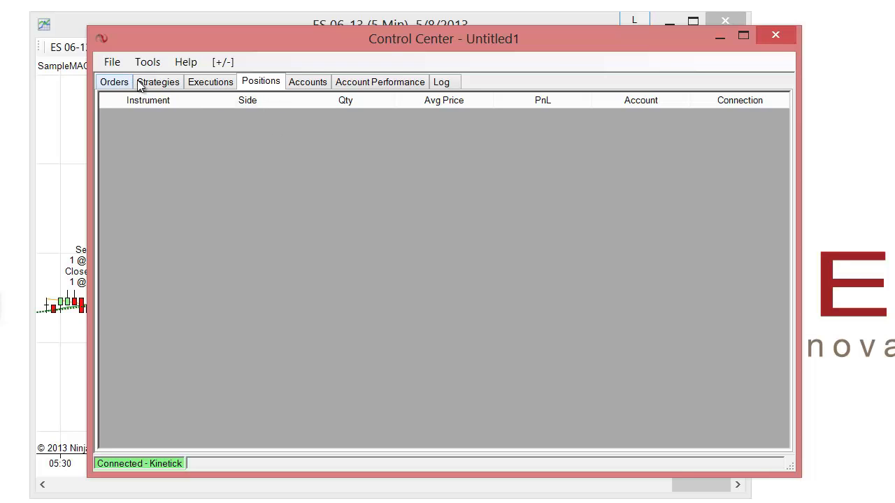
# Return to Strategies, reveal SampleMACrossOver's full name and select its row
pyautogui.click(157, 81)
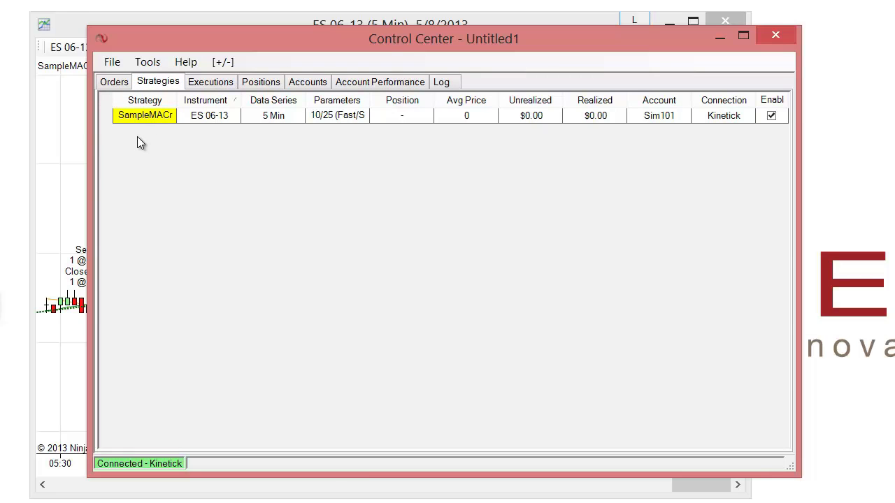
pyautogui.doubleClick(144, 116)
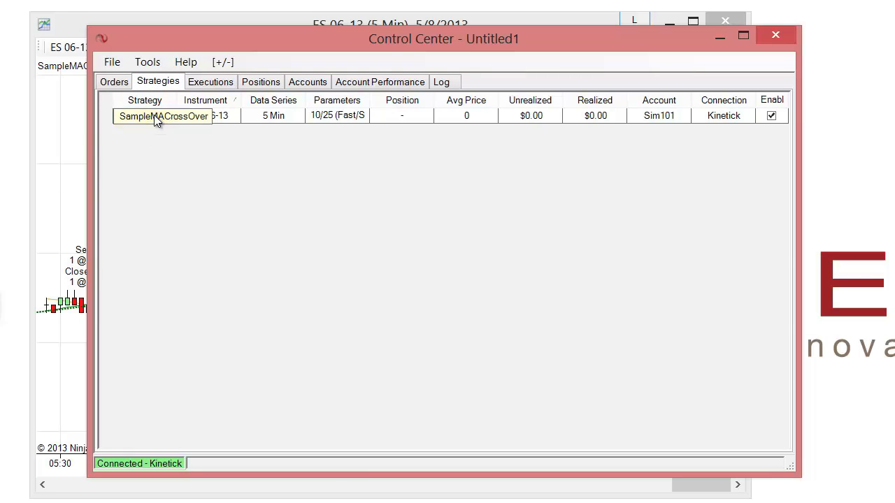
pyautogui.rightClick(157, 116)
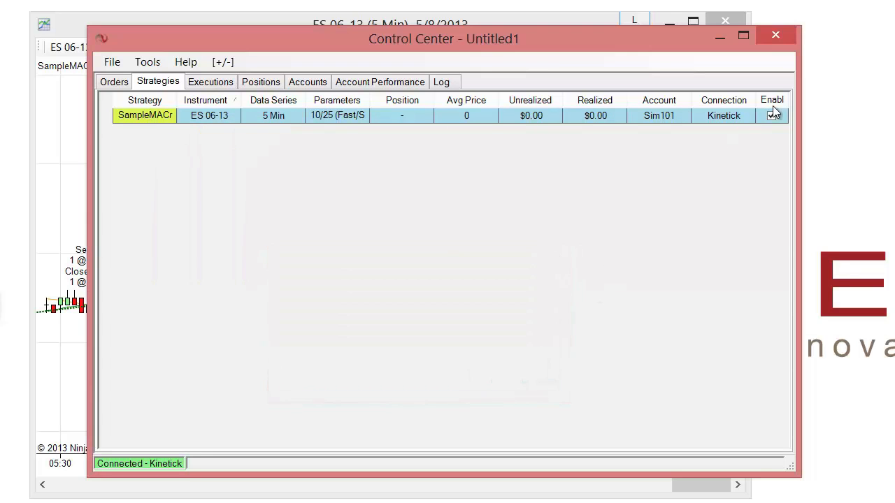
# Edit SampleMACrossOver's settings to set Sync account position to False
pyautogui.rightClick(466, 116)
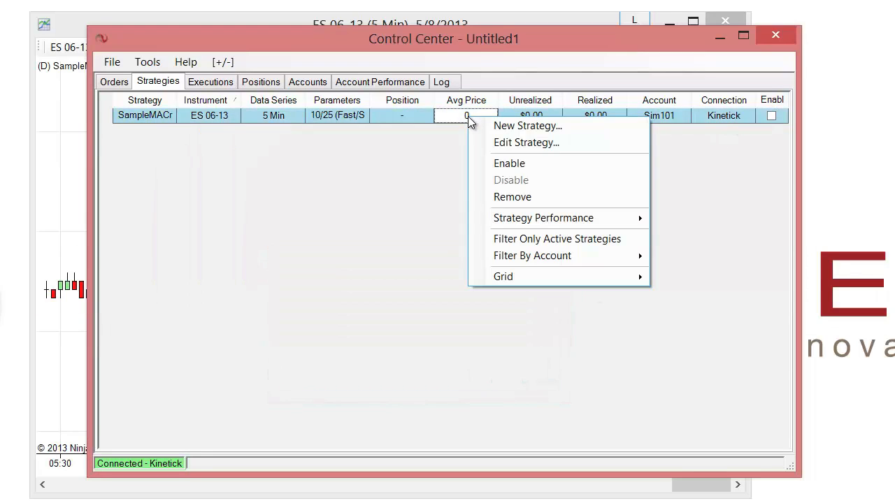
pyautogui.click(527, 143)
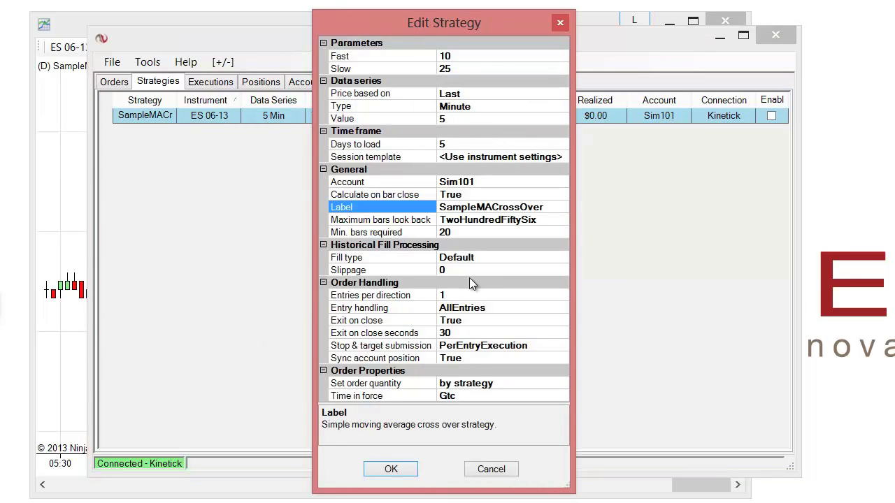
pyautogui.click(381, 358)
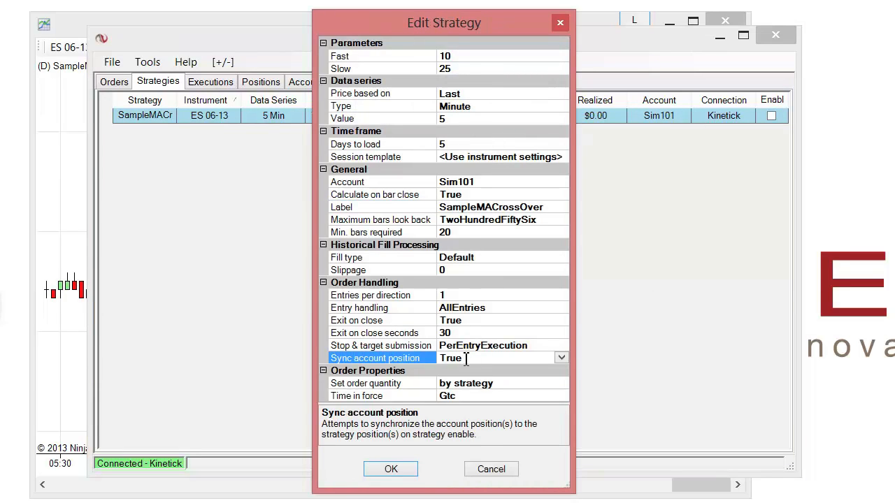
pyautogui.click(560, 357)
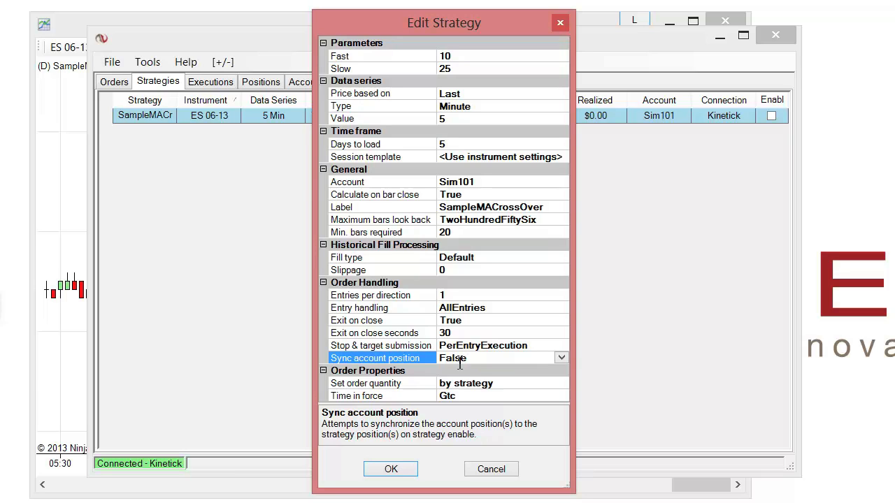
pyautogui.click(390, 468)
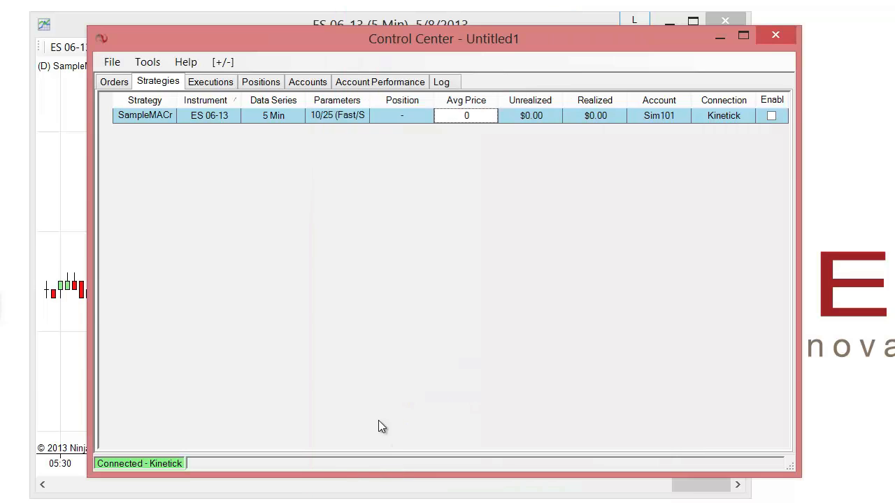
pyautogui.click(147, 62)
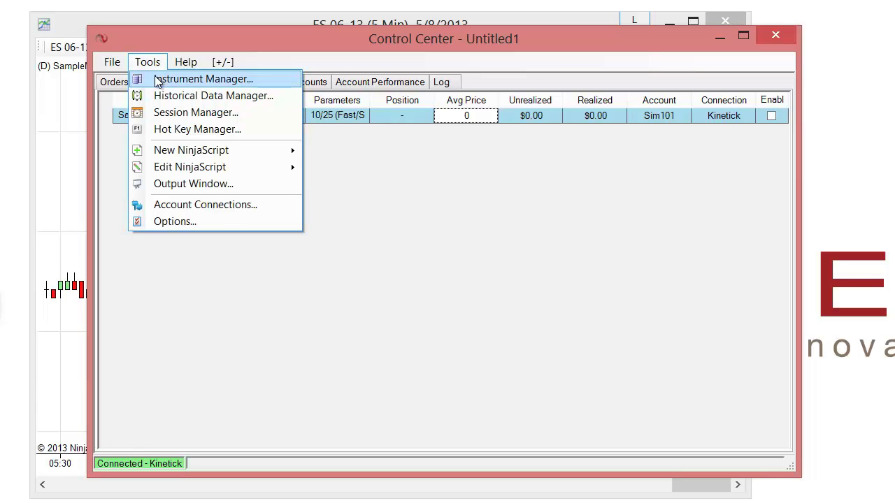
pyautogui.moveTo(193, 183)
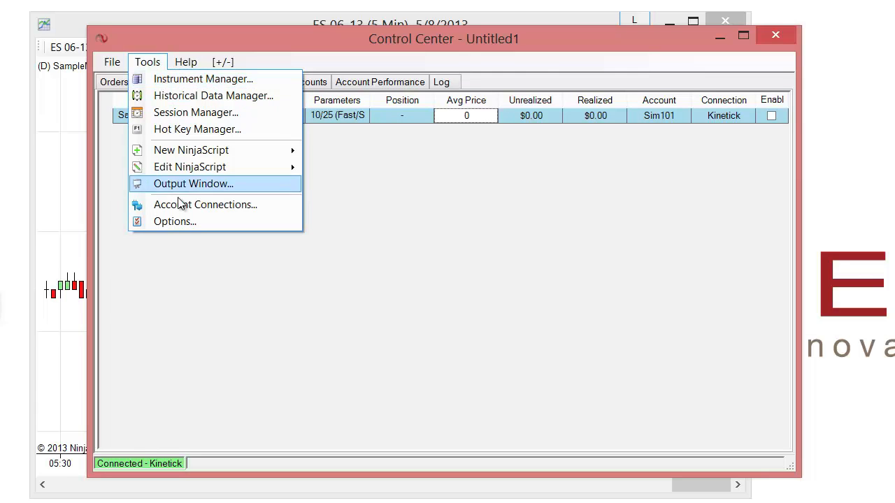
# In Options > Strategies > NinjaScript, select 'Immediately submit live working historical orders'
pyautogui.click(174, 222)
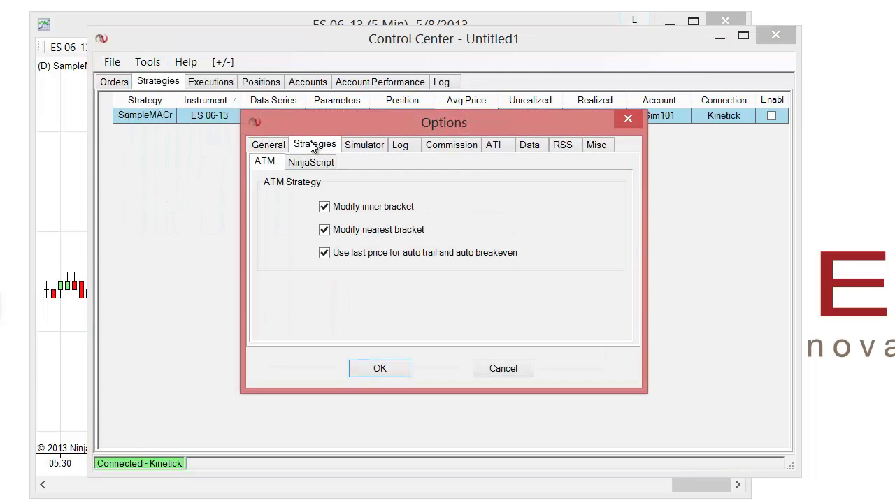
pyautogui.click(311, 161)
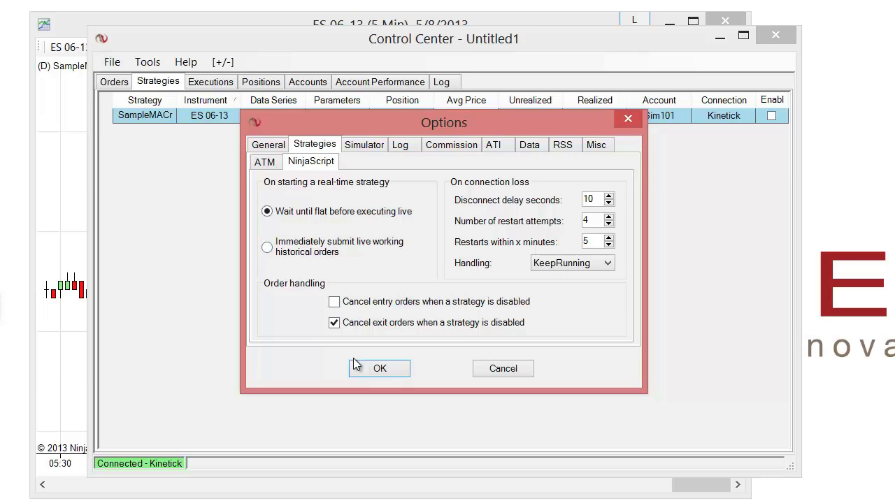
pyautogui.click(267, 247)
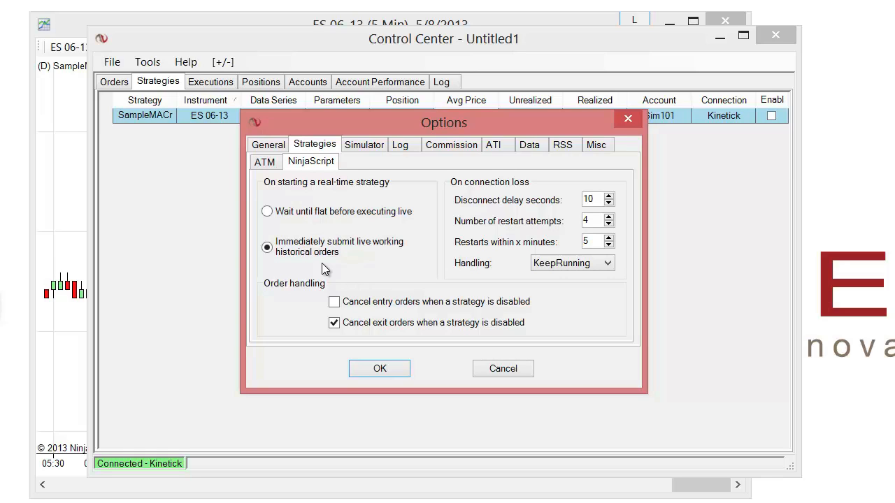
pyautogui.moveTo(322, 269)
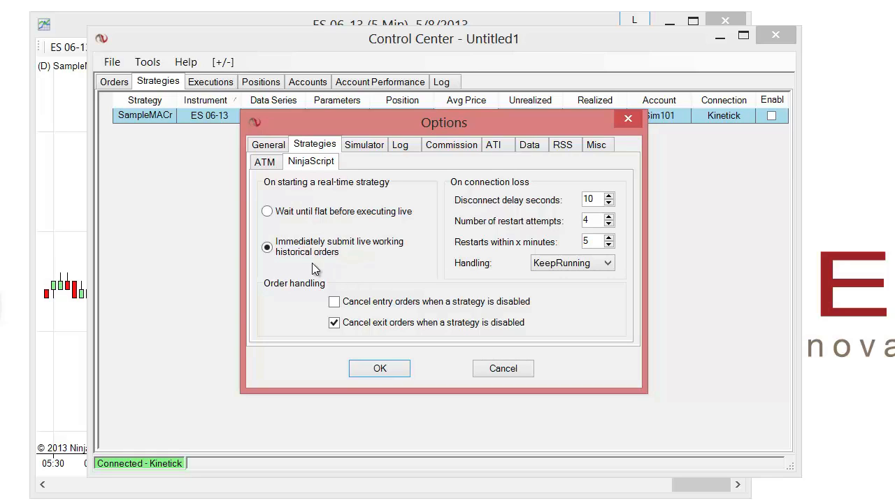
pyautogui.moveTo(328, 283)
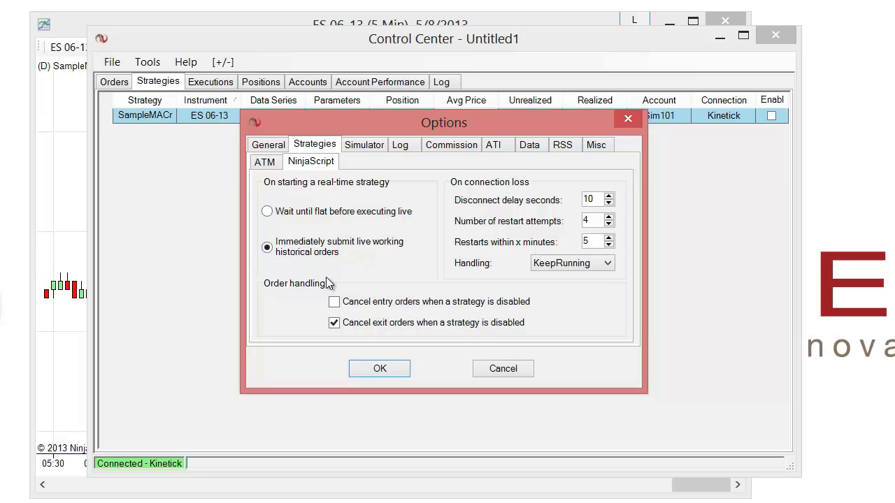